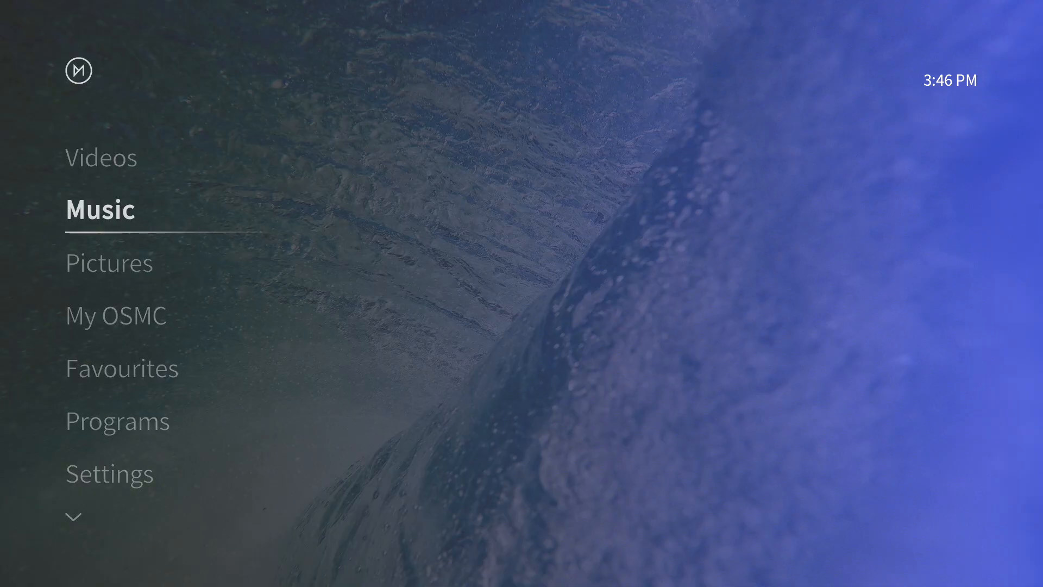
Browse into Videos > Movies and scroll right through the film poster carousel.
click(100, 210)
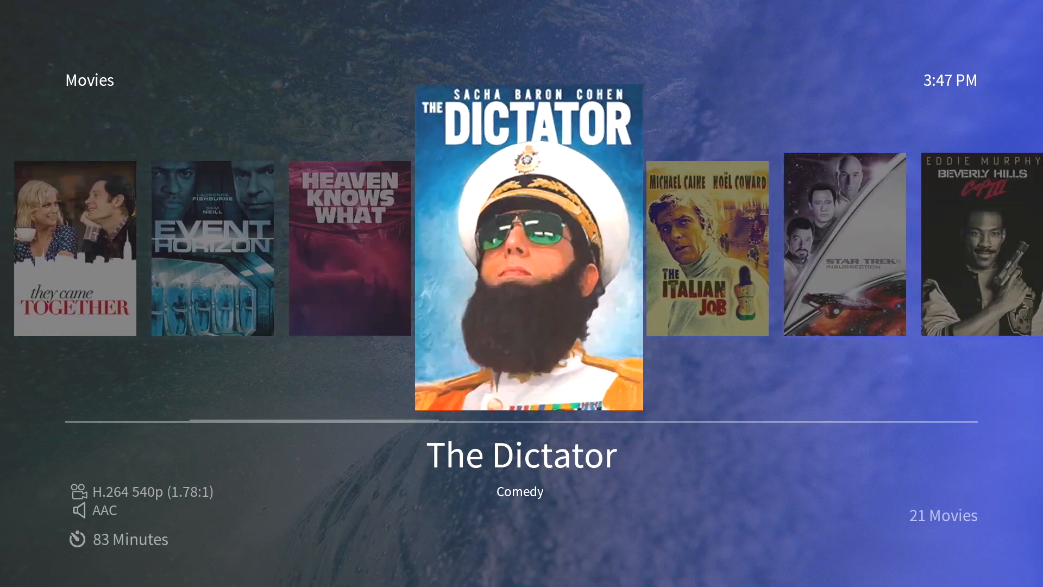
scroll(right, 3)
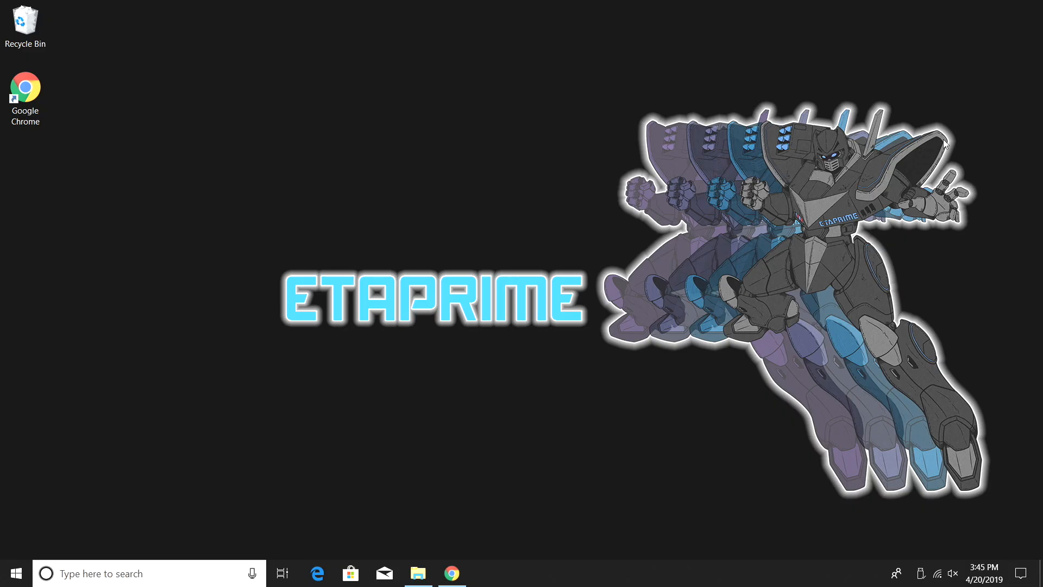
Show the empty 32SD (D:) card drive in File Explorer.
click(418, 572)
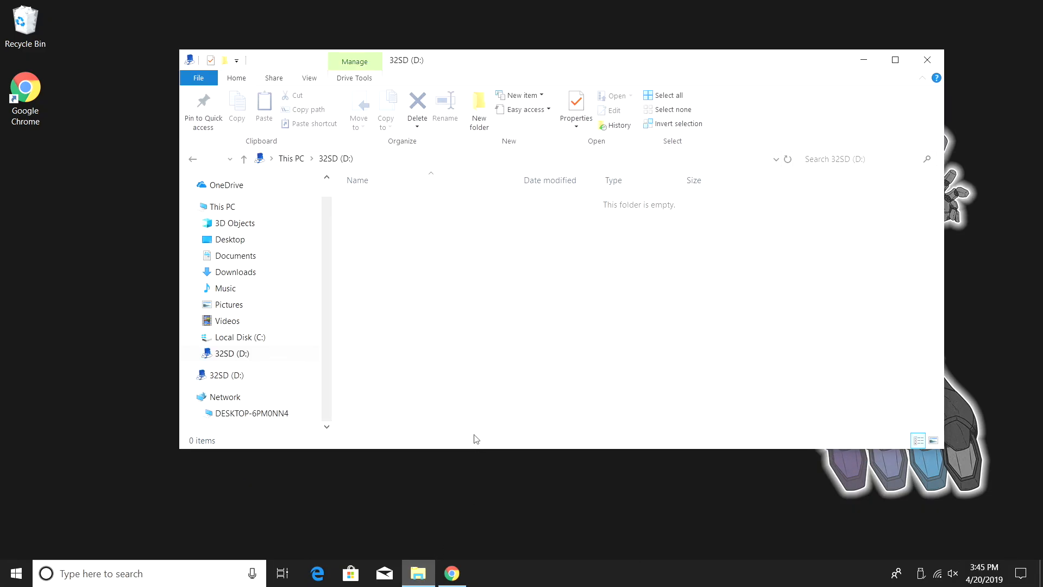
click(230, 353)
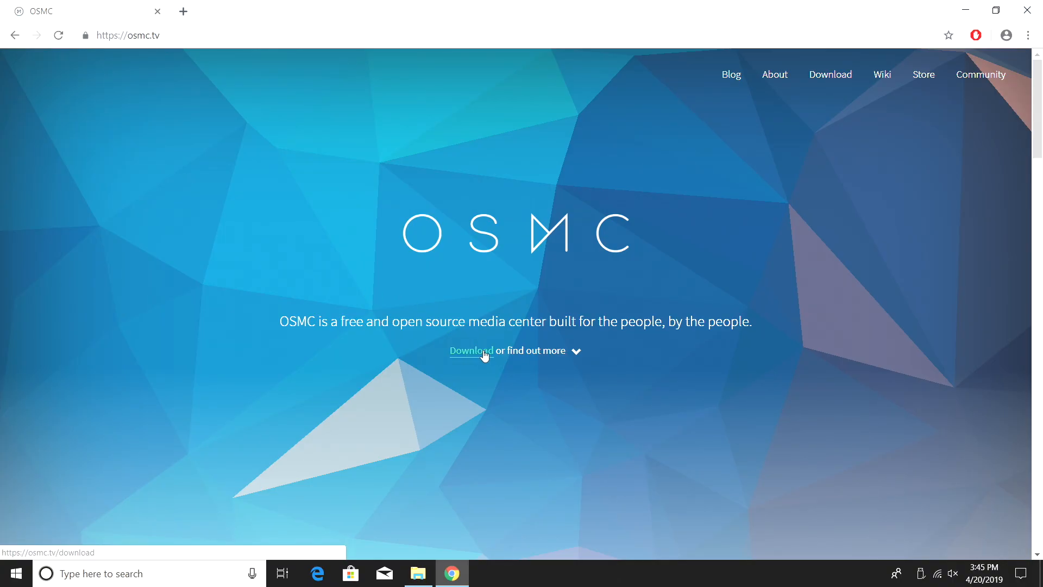
Reach the Installation section of osmc.tv's Download page listing the Windows installer.
click(470, 351)
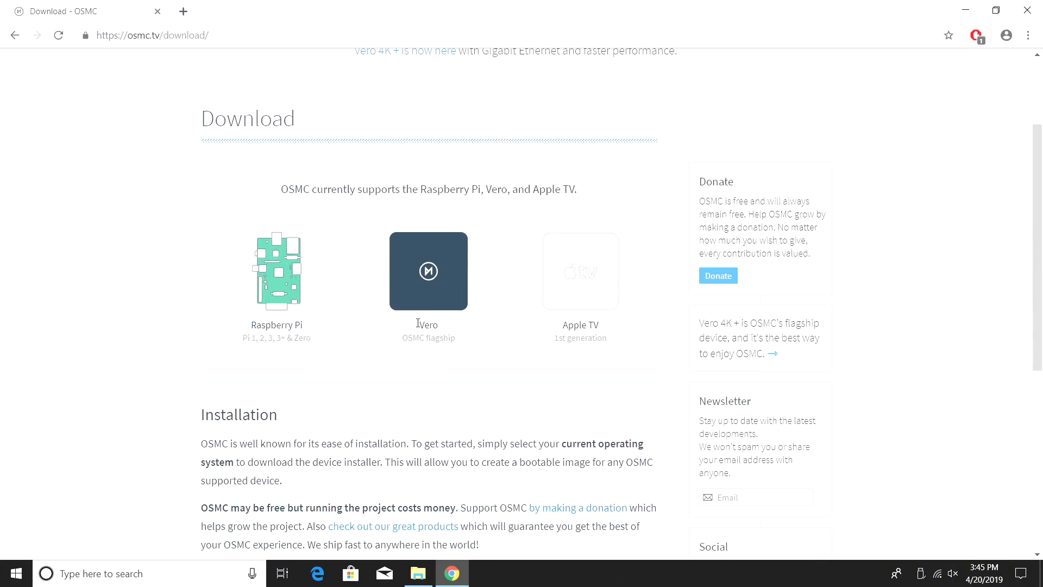
mouse_move(279, 271)
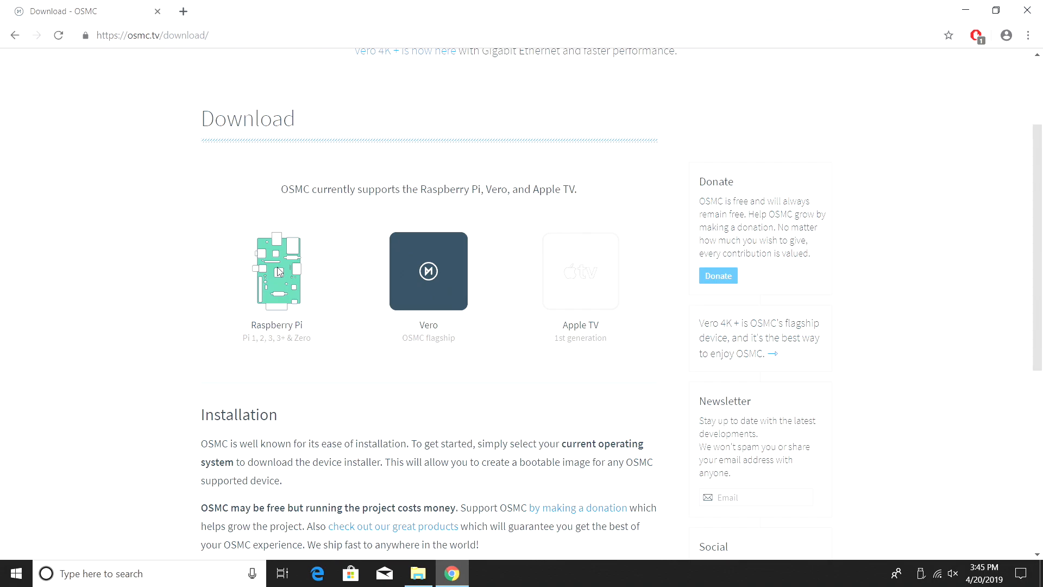
scroll(down, 3)
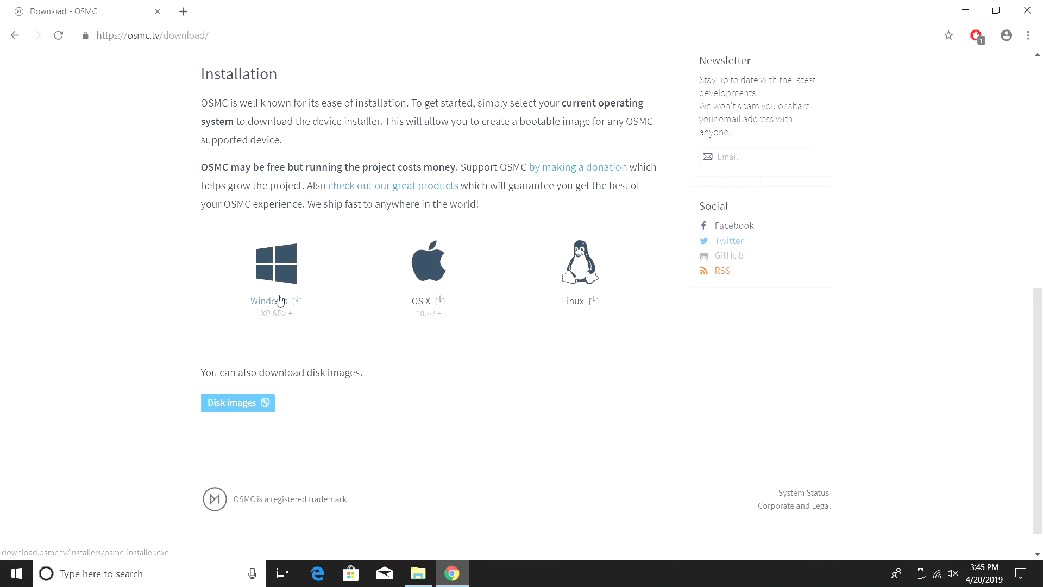
mouse_move(266, 301)
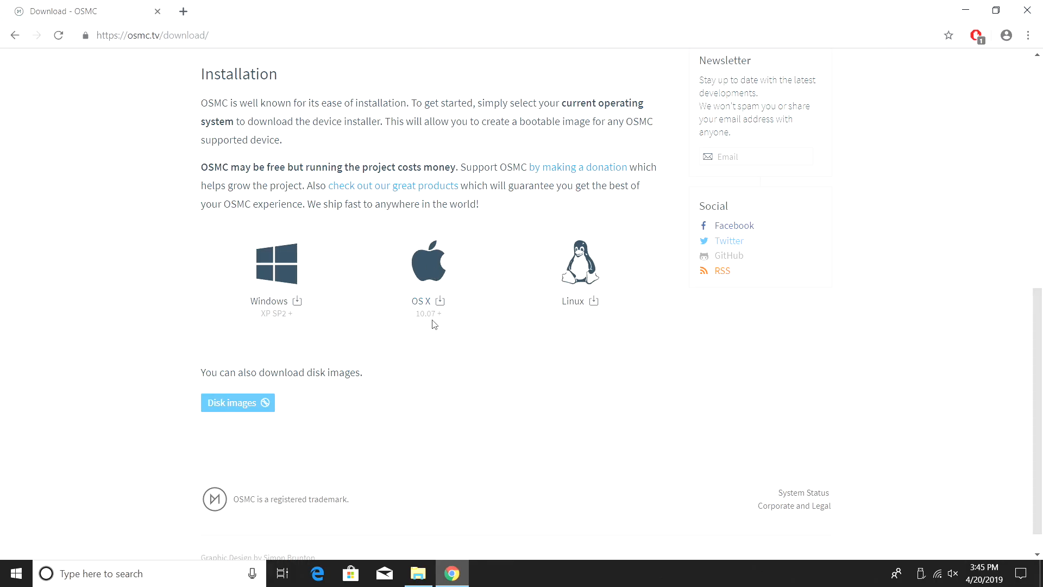
mouse_move(574, 304)
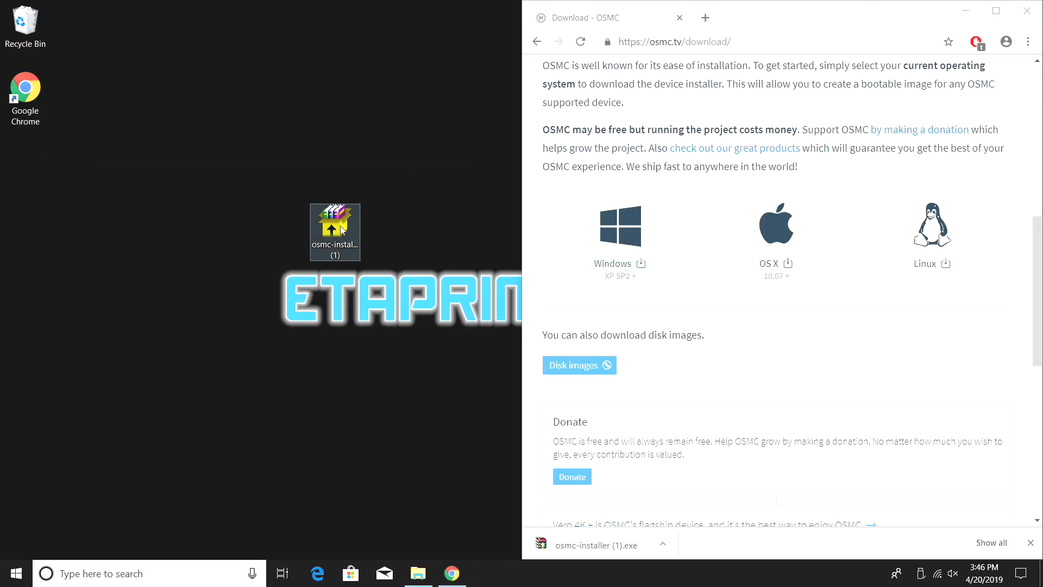
Launch osmc-installer.exe with English and Raspberry Pi 2/3 as the target device.
right_click(335, 232)
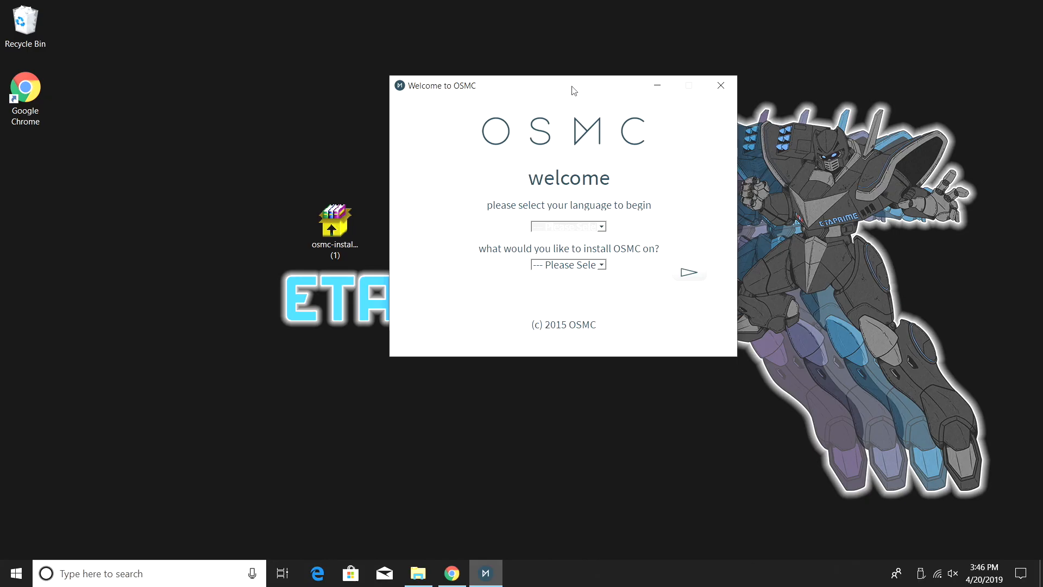
mouse_move(588, 217)
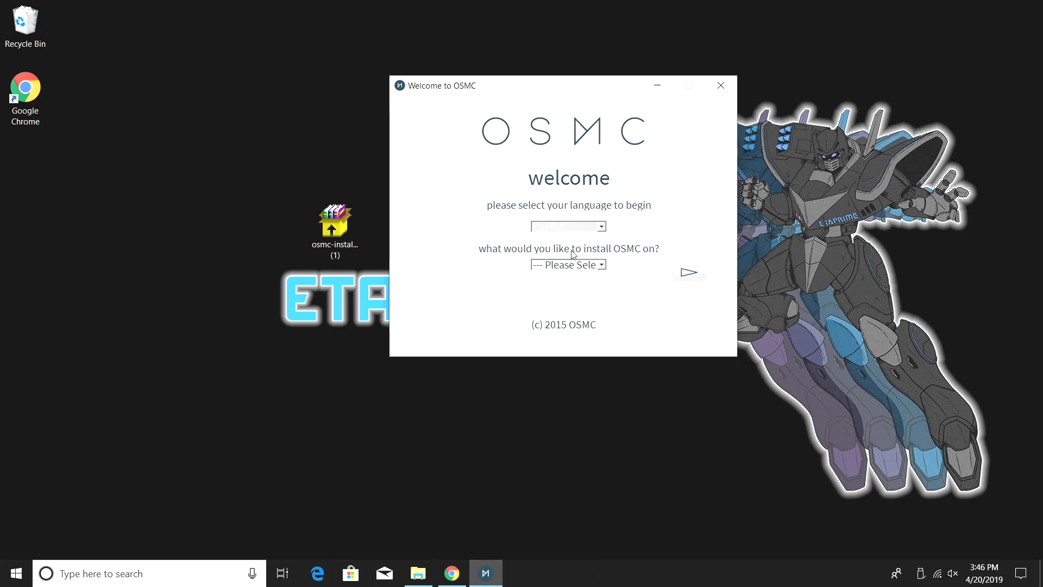
mouse_move(495, 272)
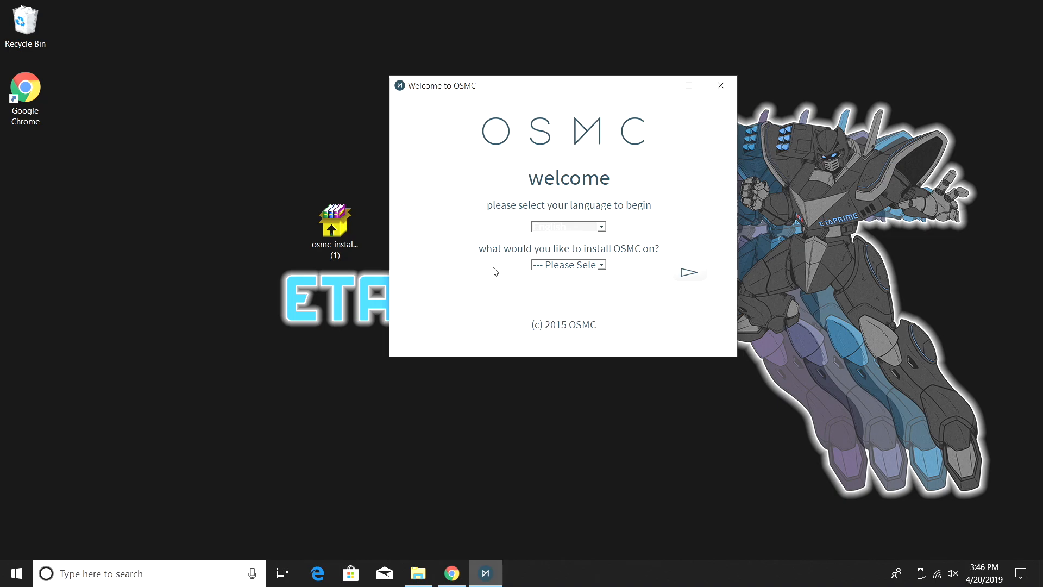
mouse_move(605, 268)
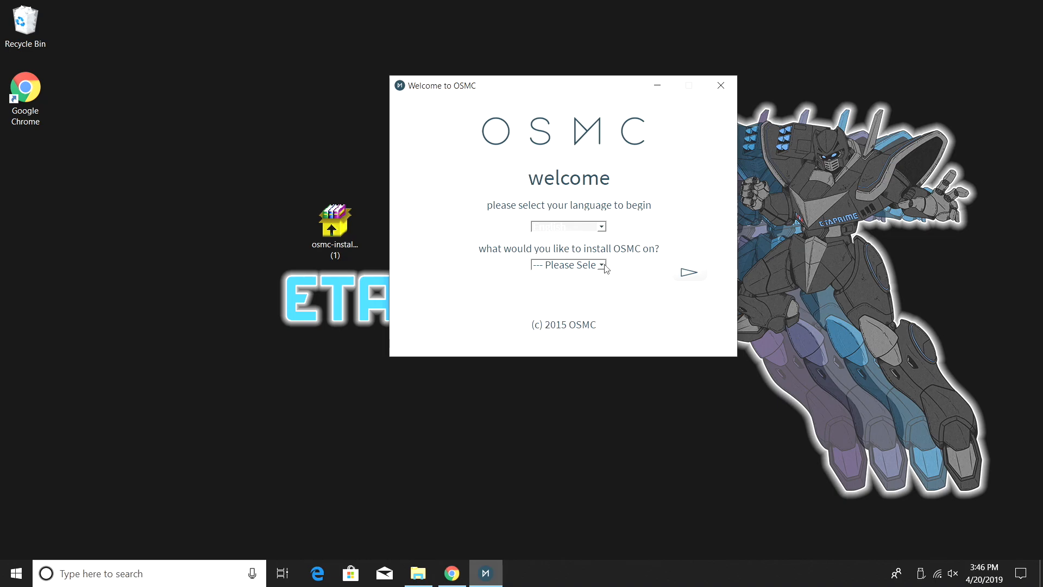
click(568, 265)
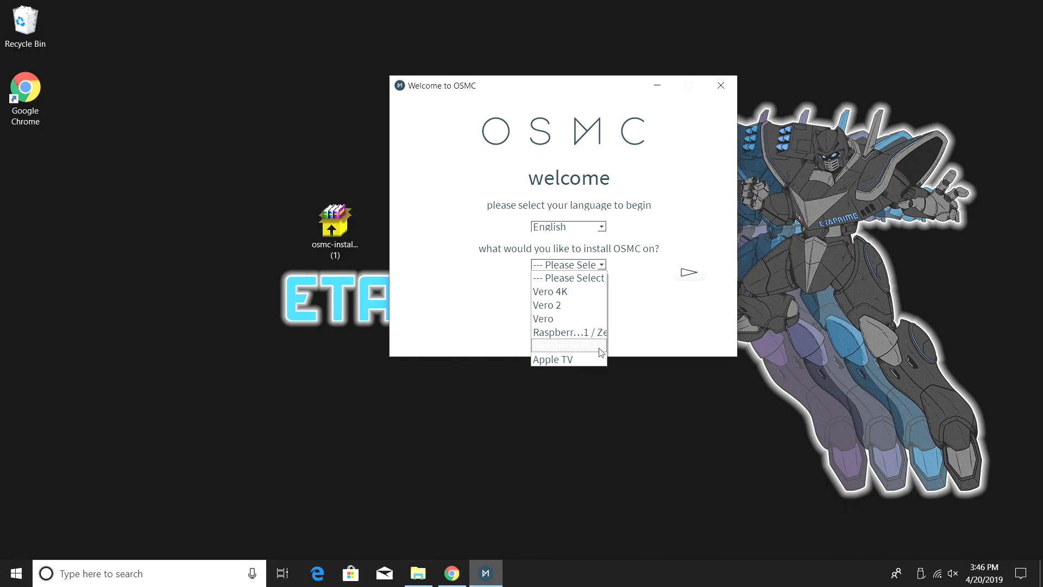
click(569, 345)
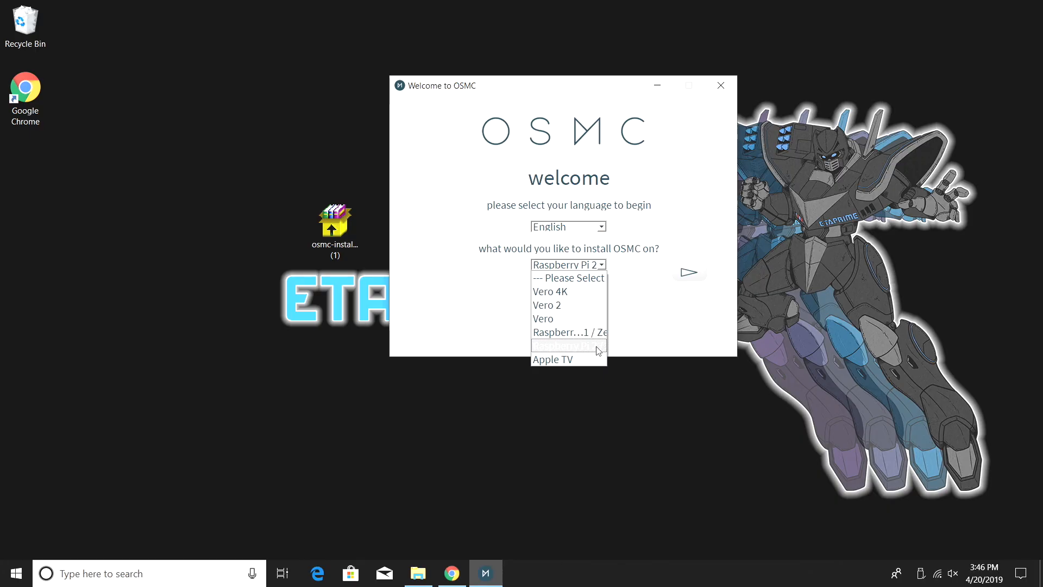
click(568, 346)
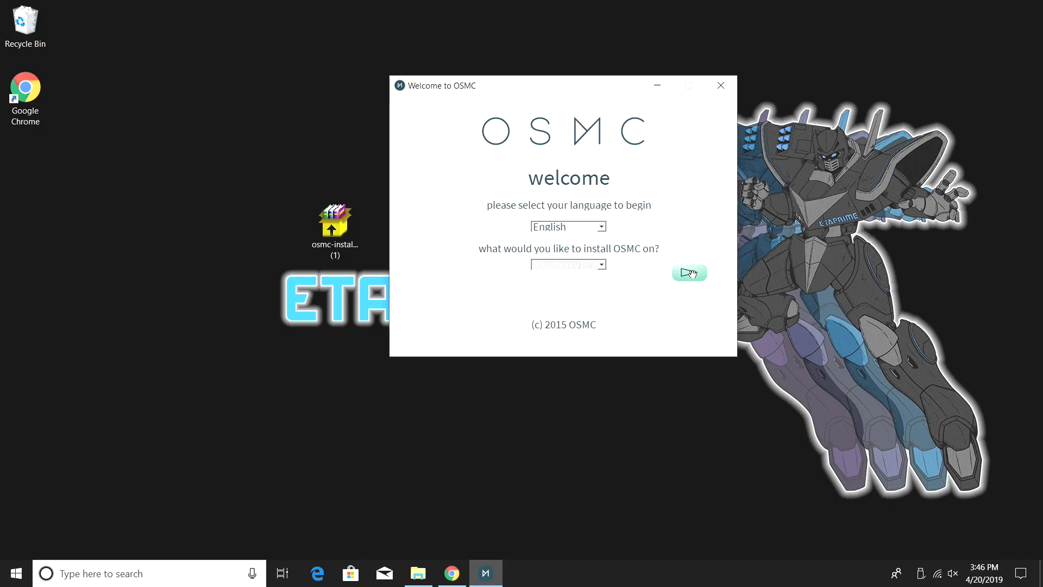
Accept the default OSMC version, SD card install and wired networking to reach device selection.
click(688, 273)
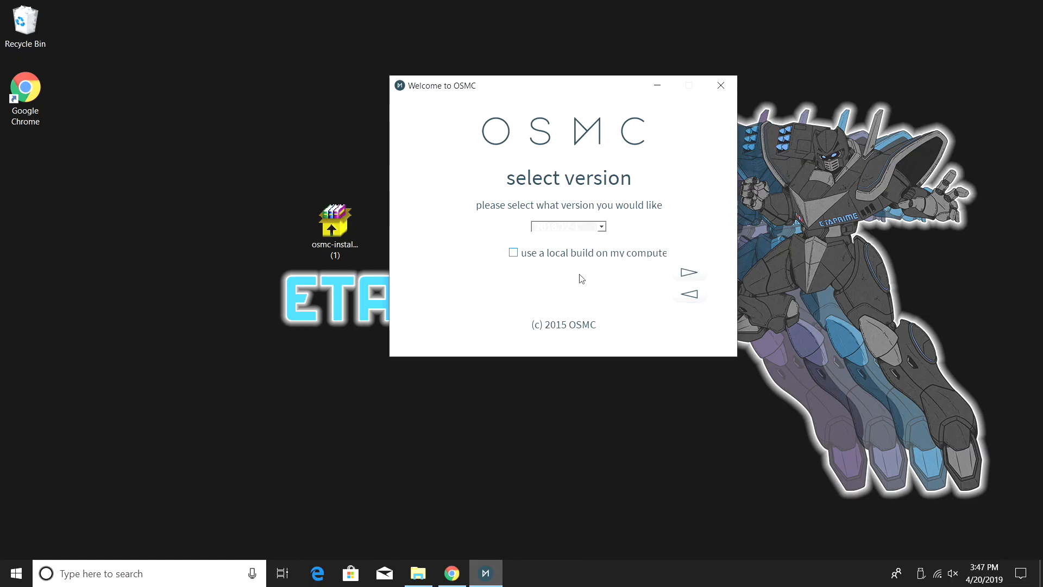
click(689, 272)
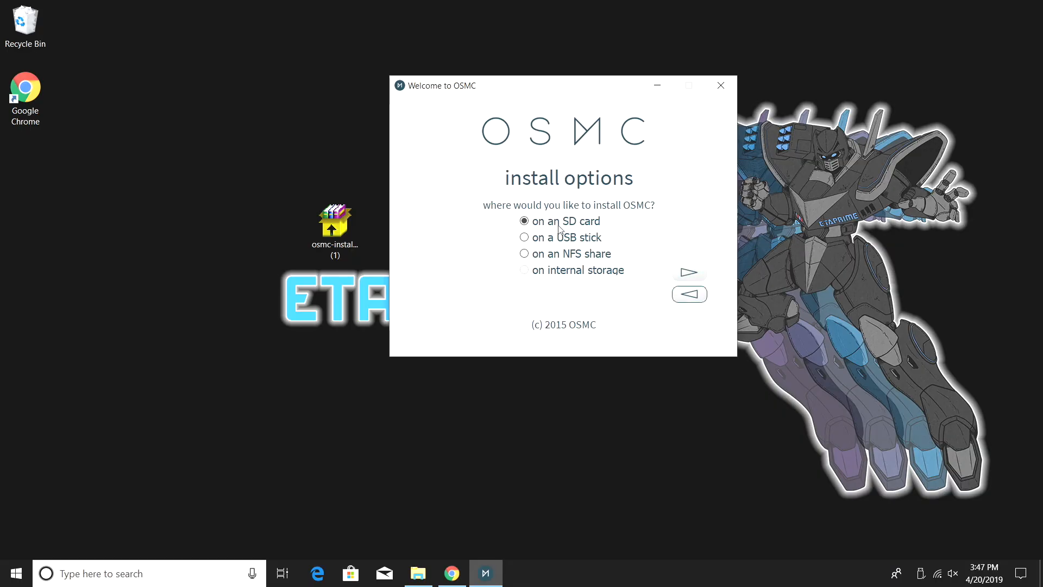
mouse_move(579, 233)
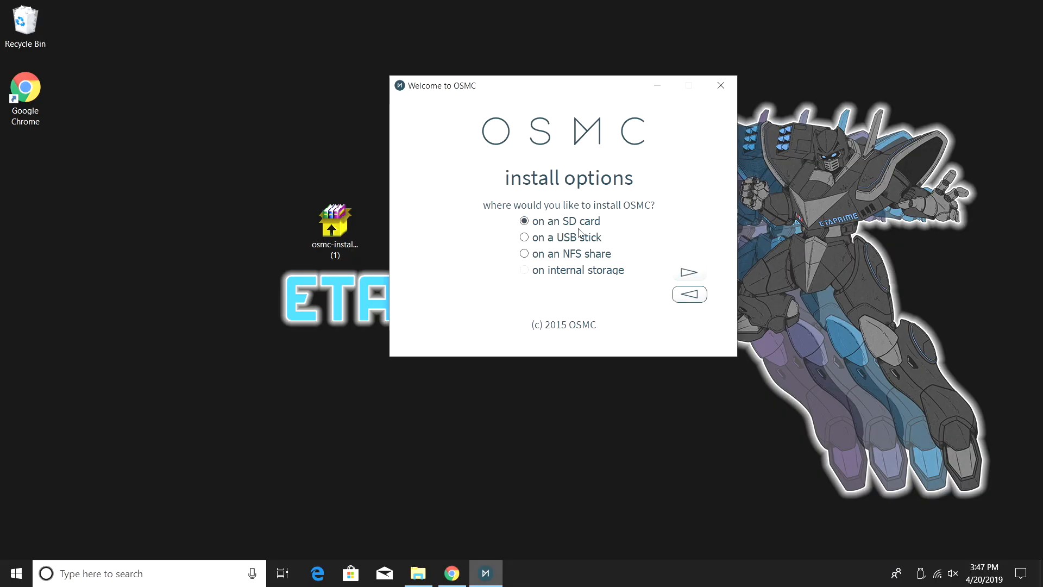
click(688, 272)
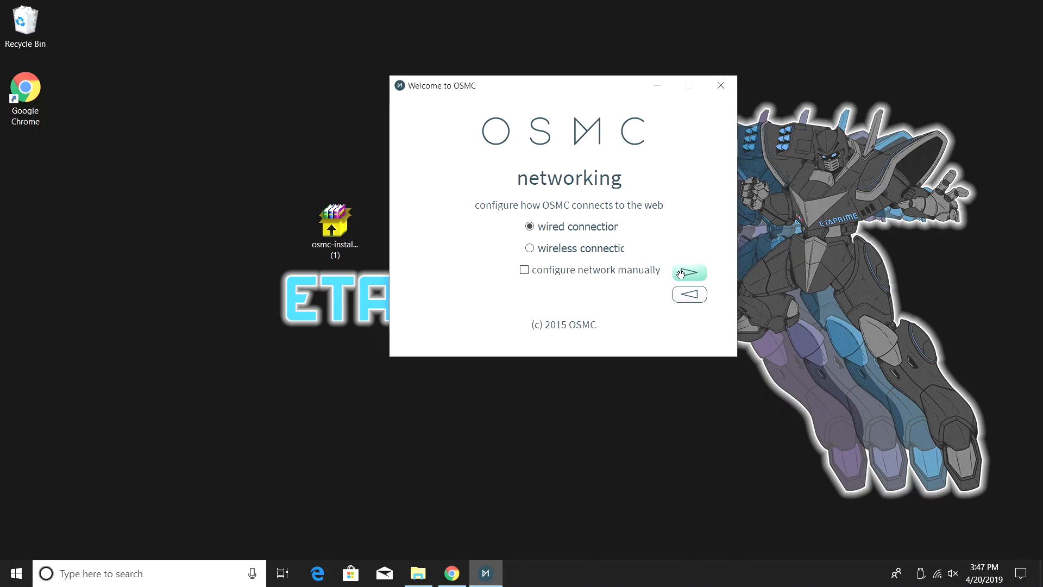
mouse_move(556, 262)
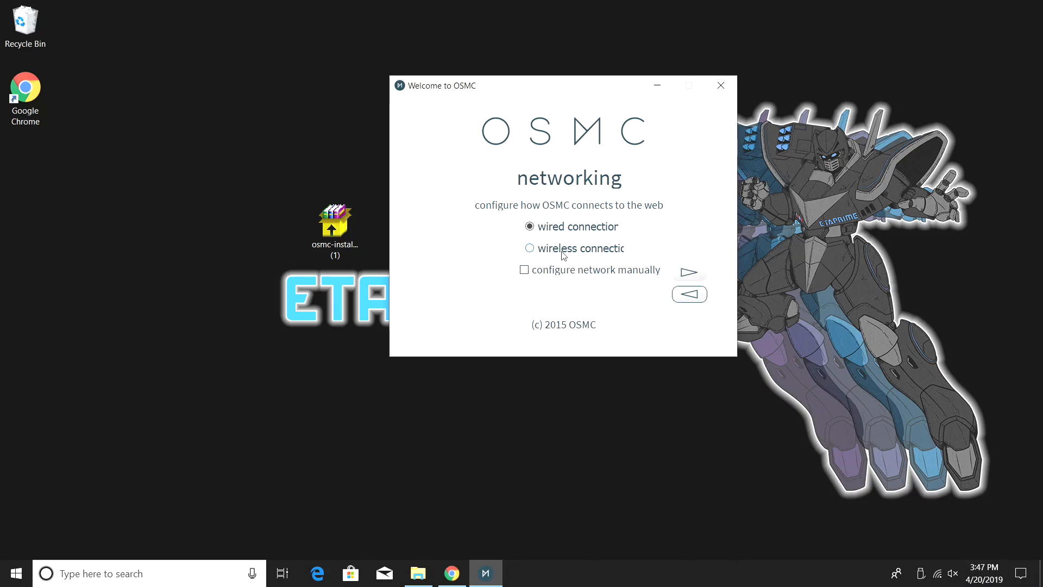
click(529, 247)
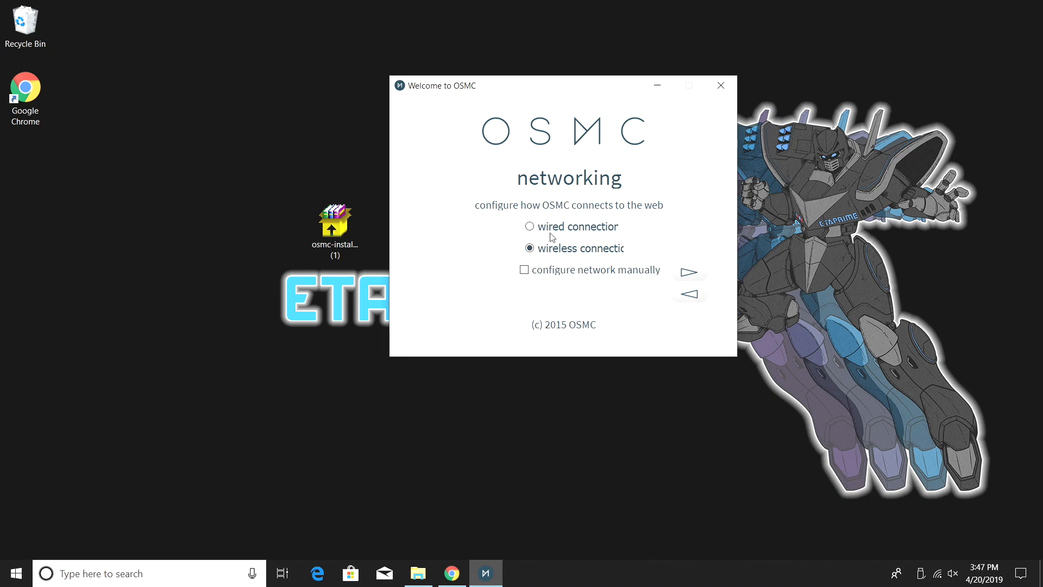
click(530, 226)
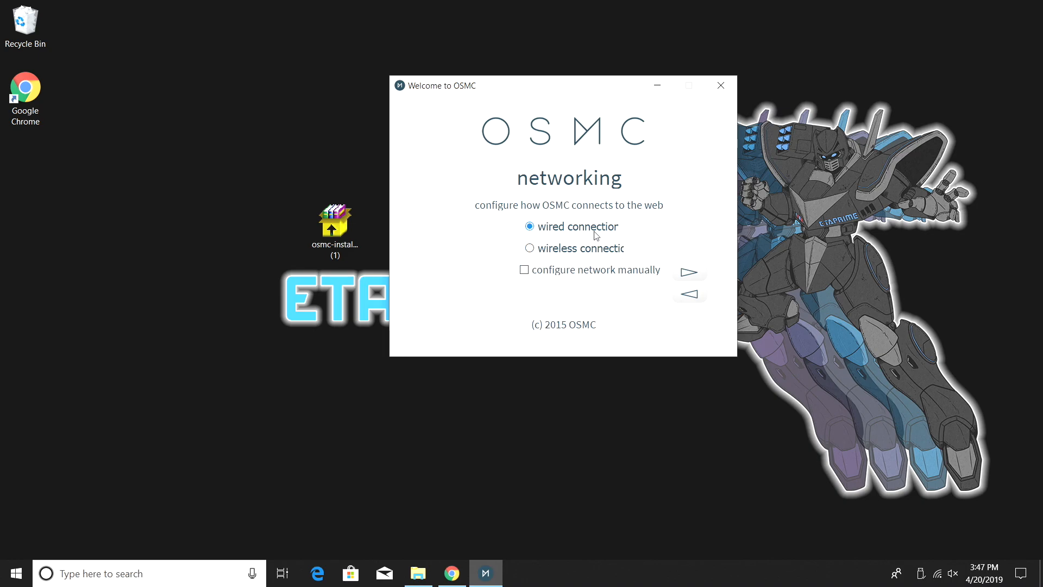
click(689, 272)
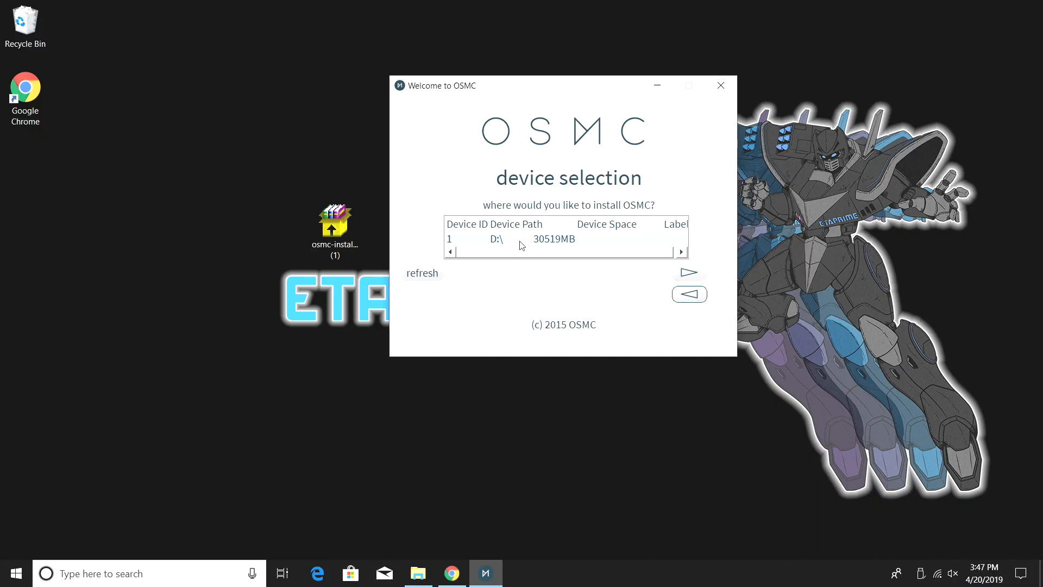
Select the 30519MB D:\ drive as the install target and continue.
click(552, 238)
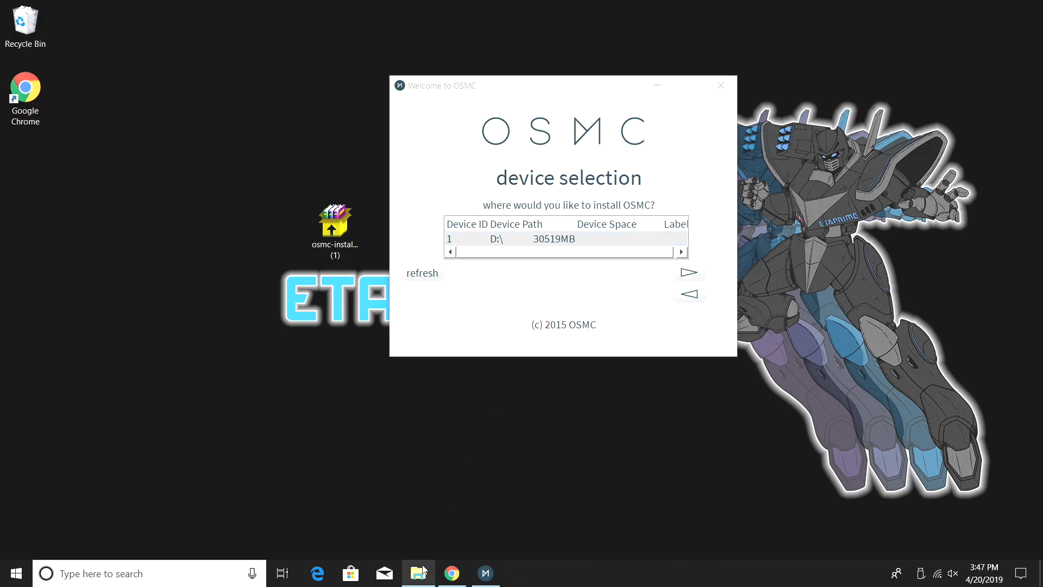
click(419, 573)
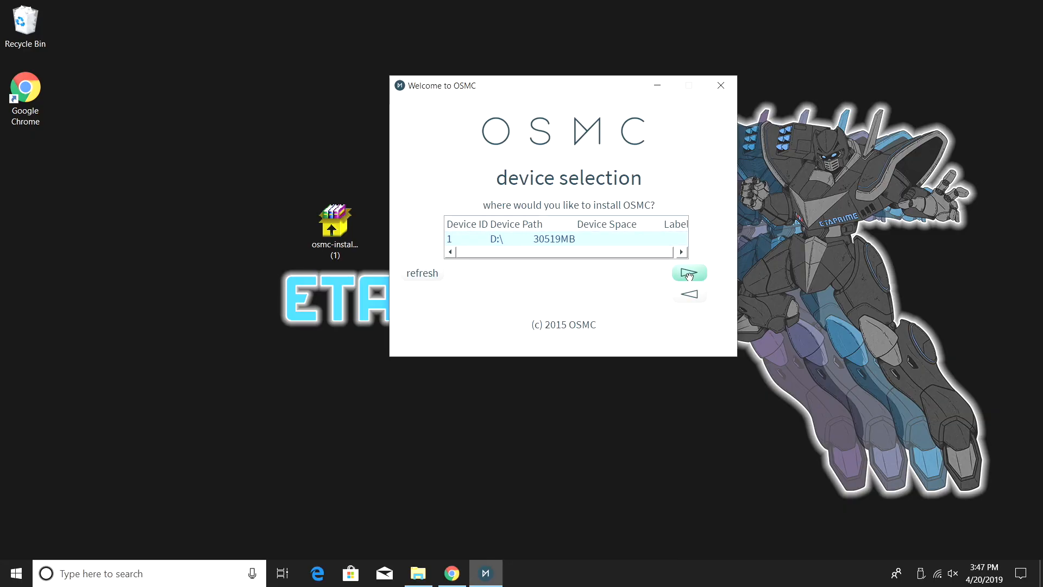
click(689, 271)
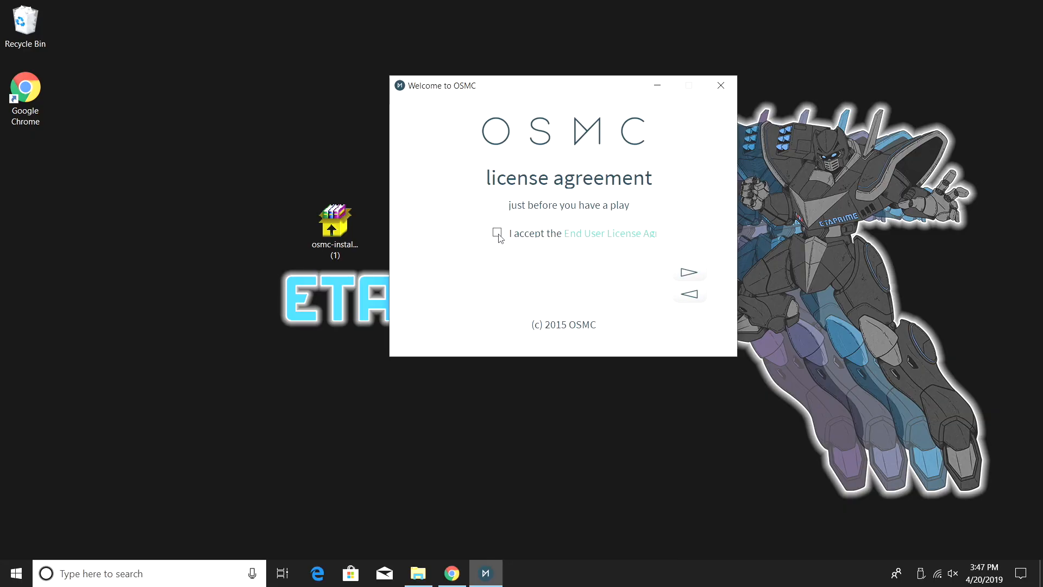
Accept the End User License Agreement and confirm Yes to install OSMC on D:\.
click(497, 233)
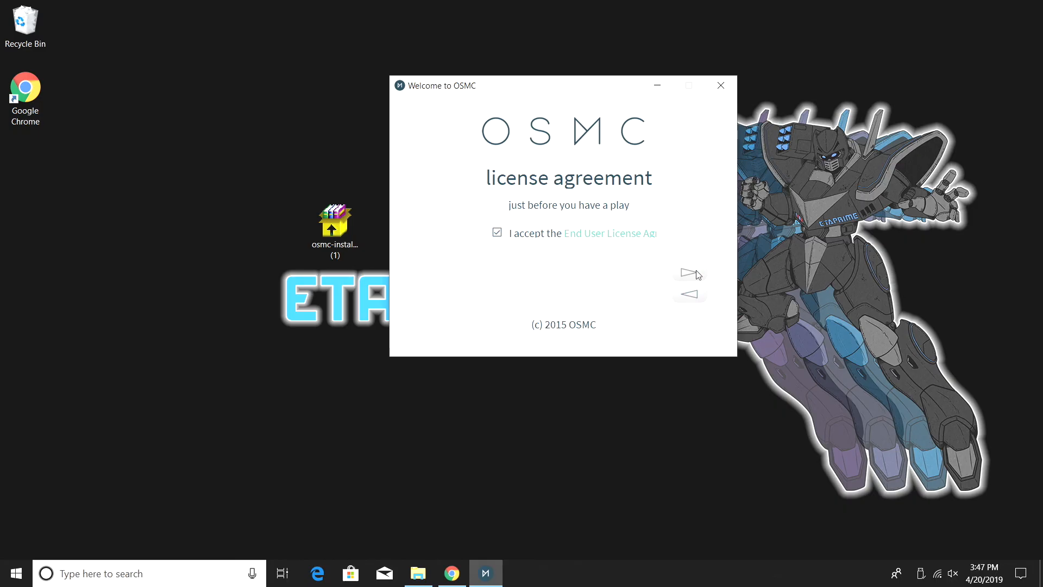
click(689, 274)
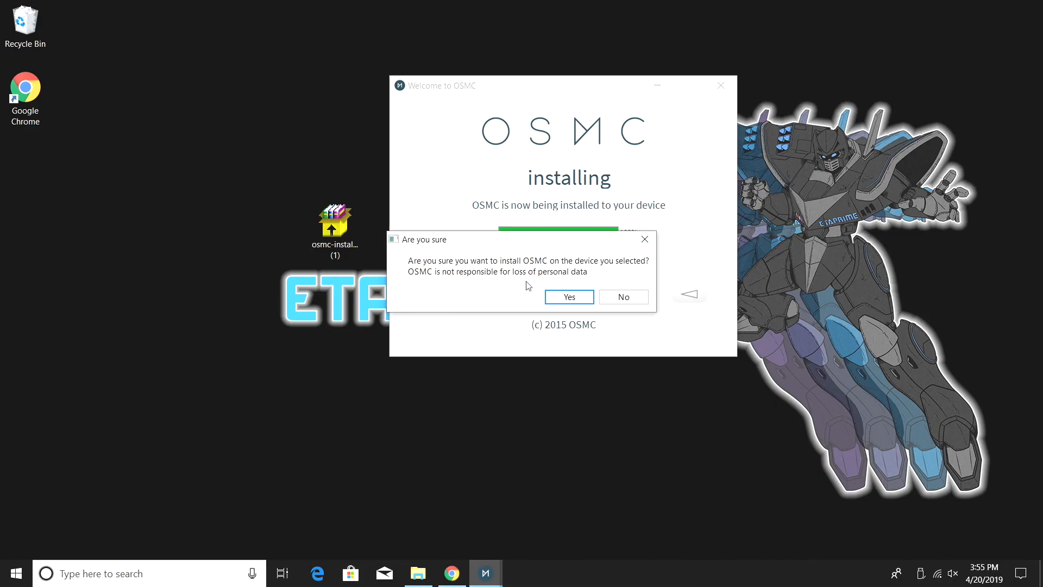
mouse_move(567, 297)
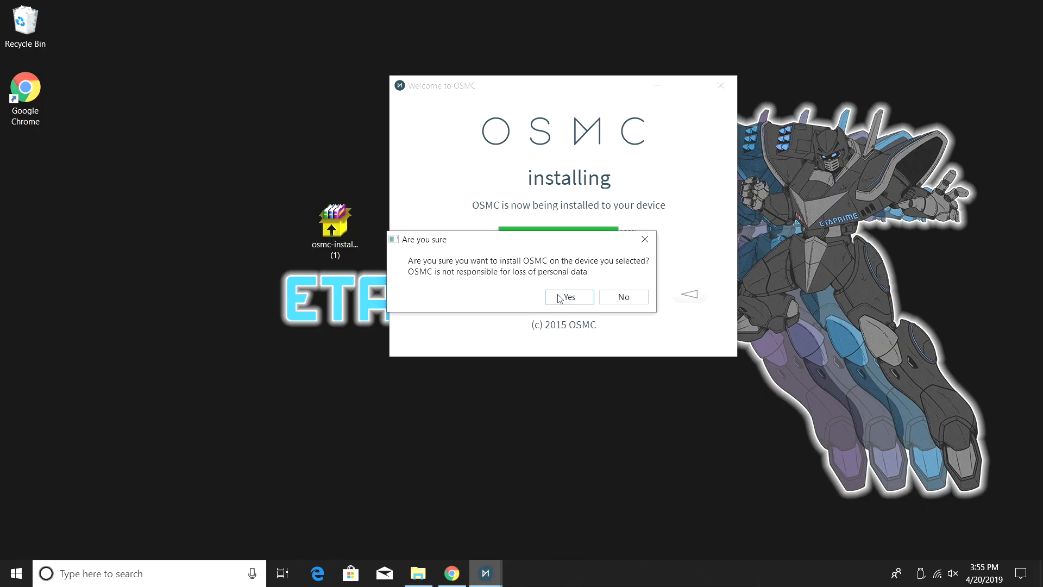
click(569, 296)
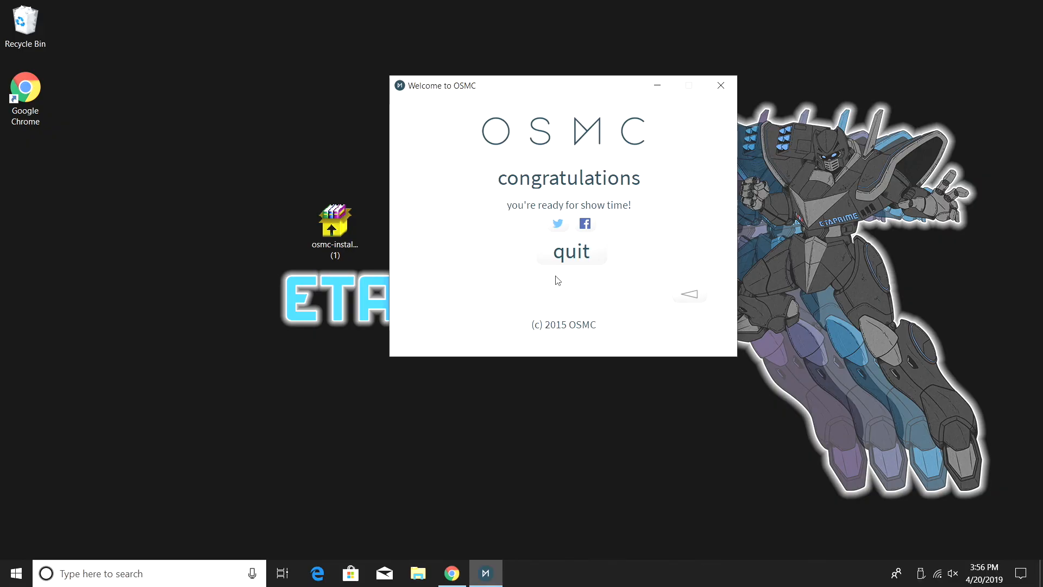
Quit the installer from its congratulations screen.
click(570, 251)
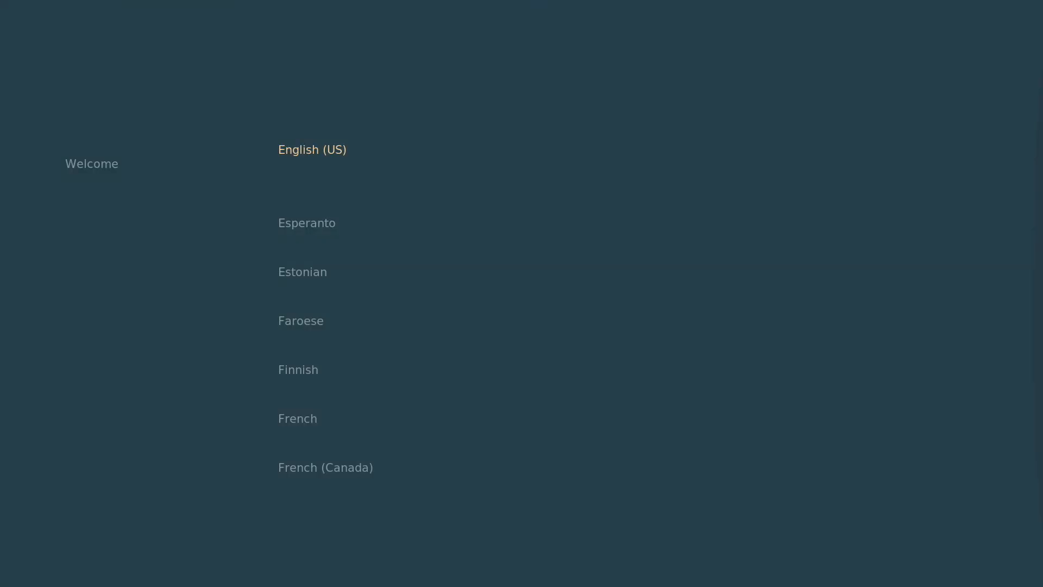
Choose English (US), timezone America > Cancun, and keep the hostname osmc.
click(311, 149)
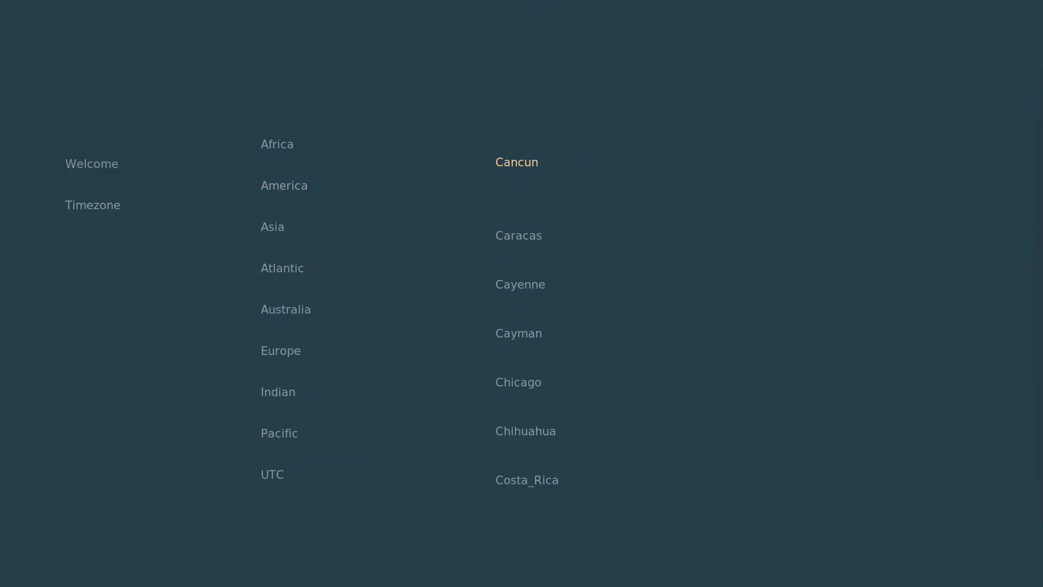
click(516, 162)
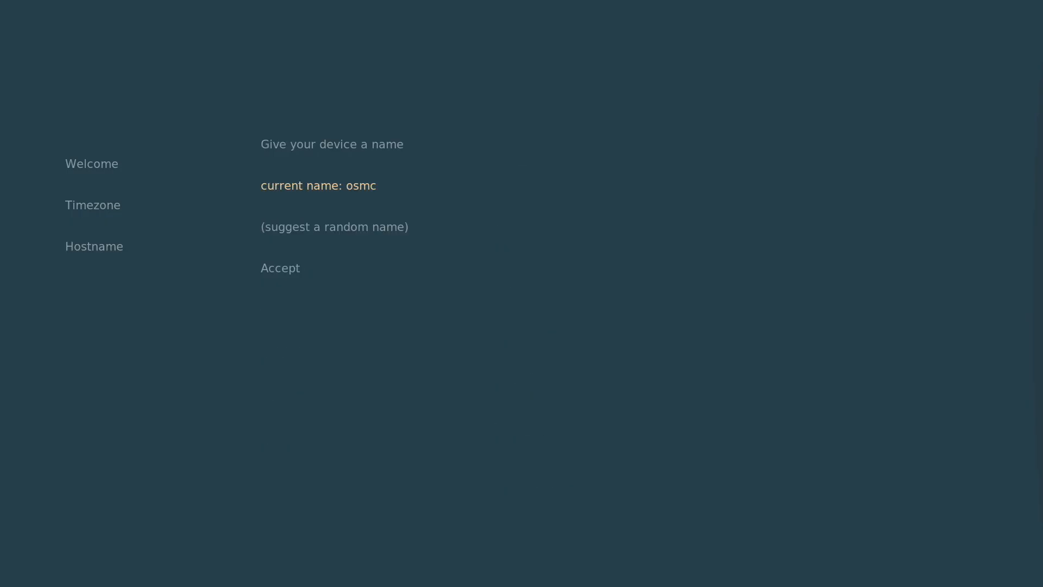
key(Down)
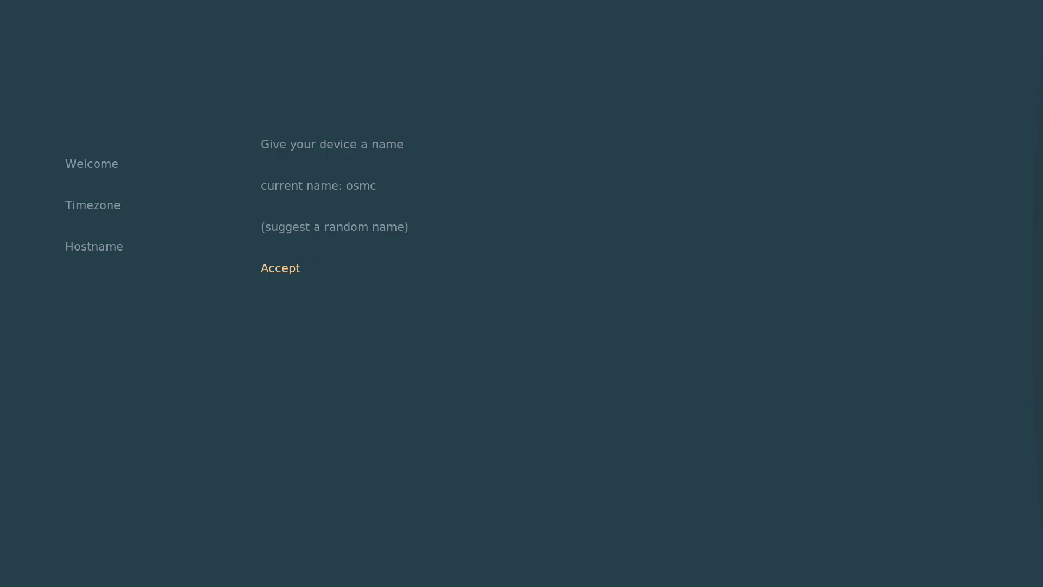
click(279, 267)
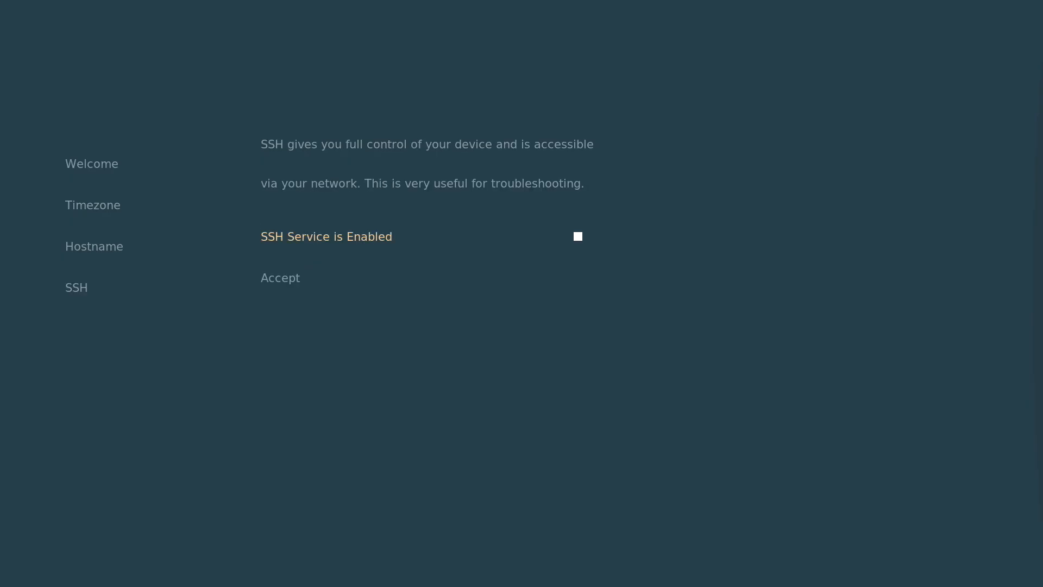
Keep SSH enabled and agree to the license to continue setup.
click(577, 236)
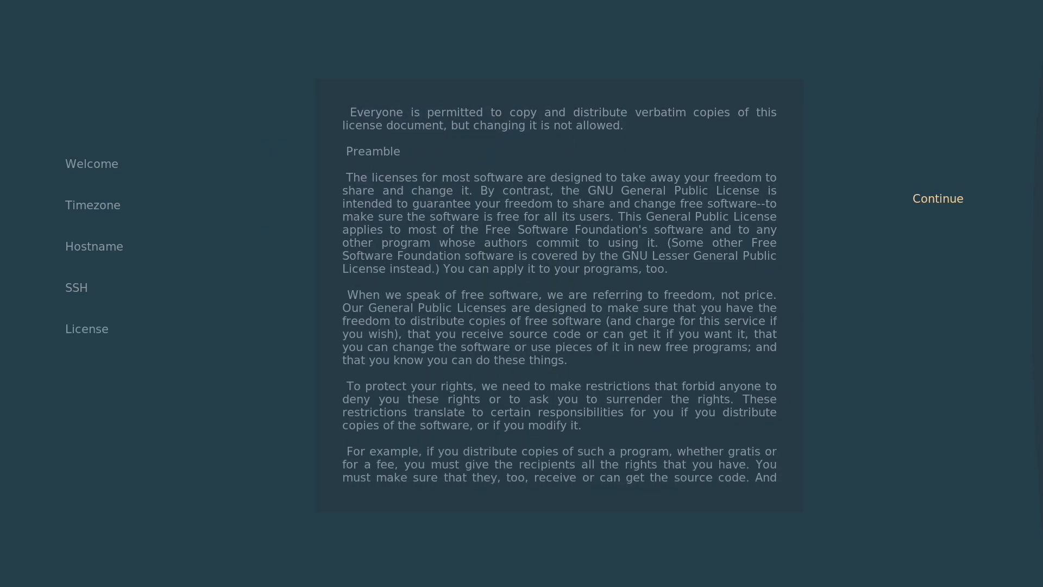
click(938, 197)
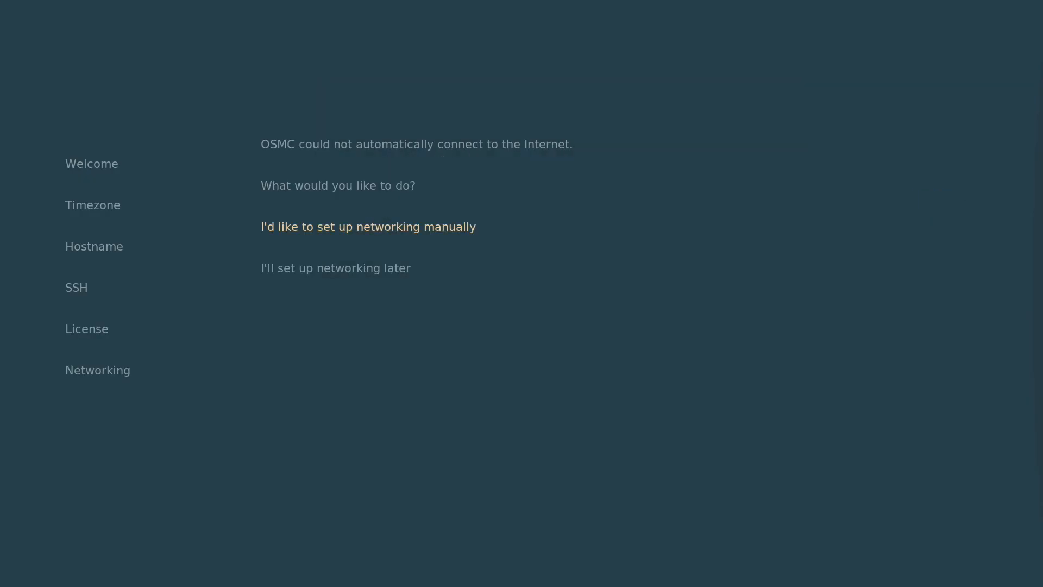
Set up networking manually: enable the wireless adapter and join the VR217-C478 network.
click(367, 227)
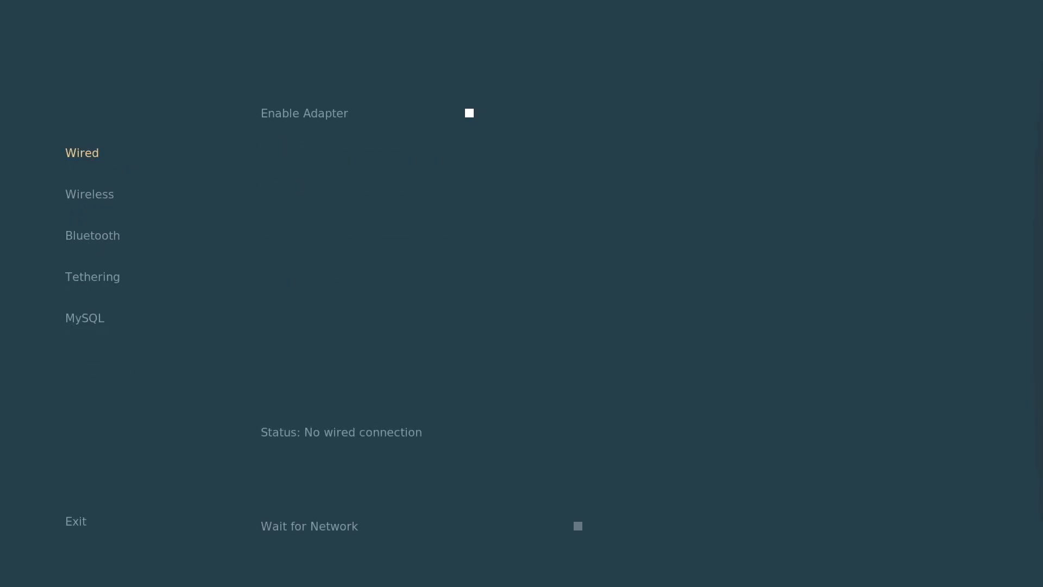
click(90, 194)
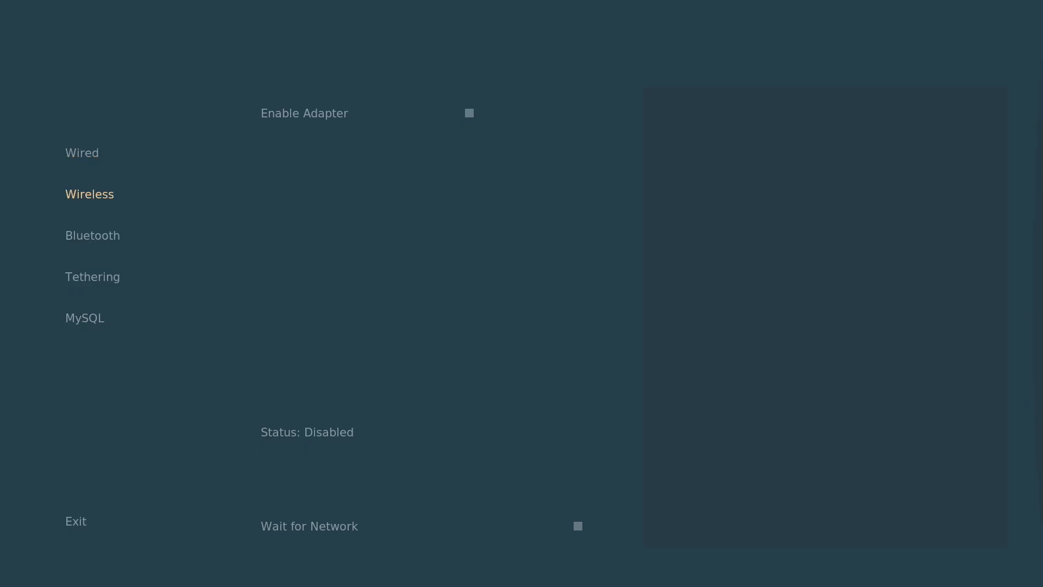
click(304, 113)
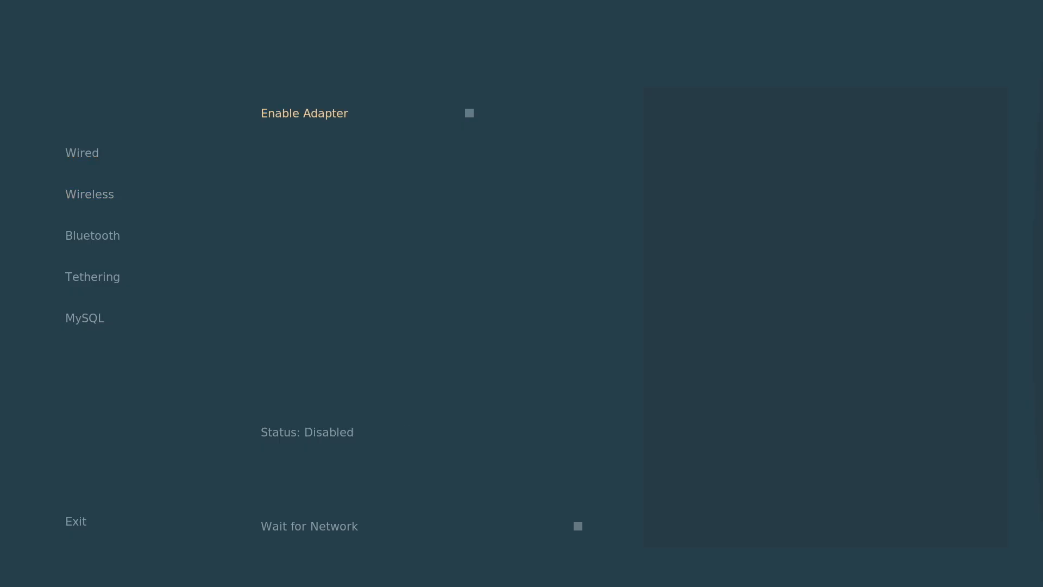
click(470, 113)
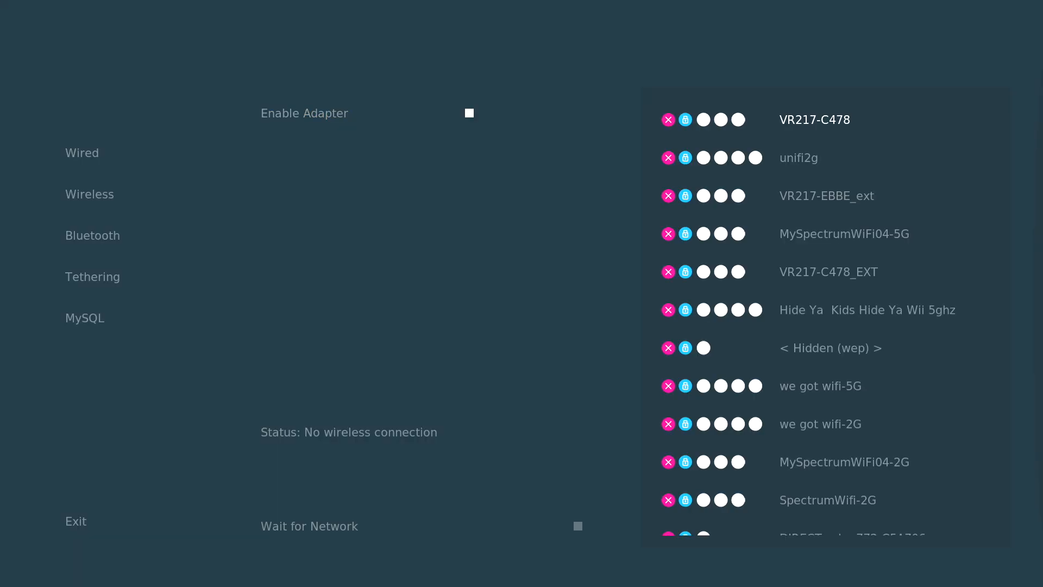
click(820, 385)
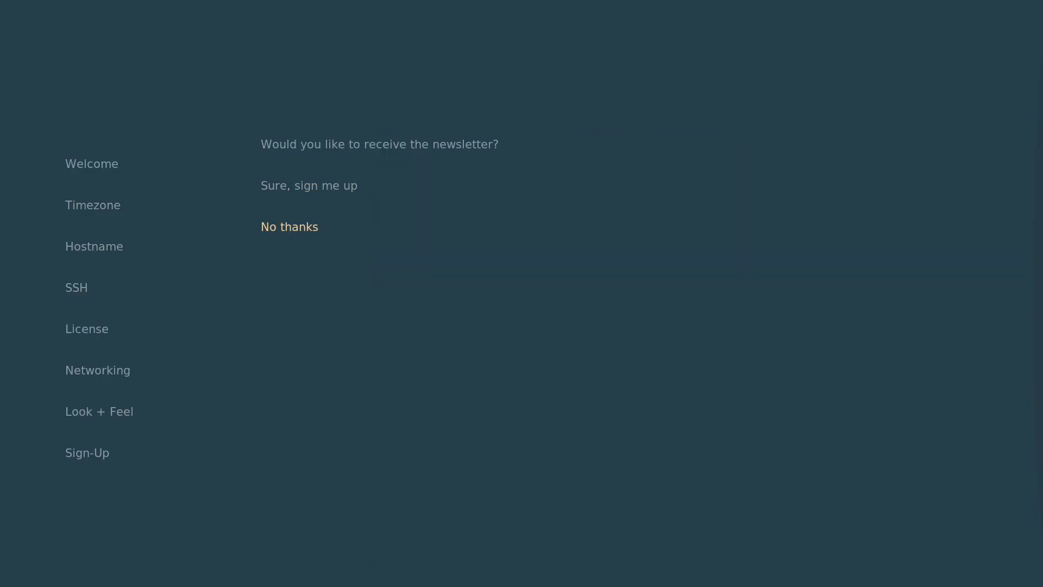
Answer 'No thanks' to the newsletter and exit to the OSMC home menu.
click(289, 226)
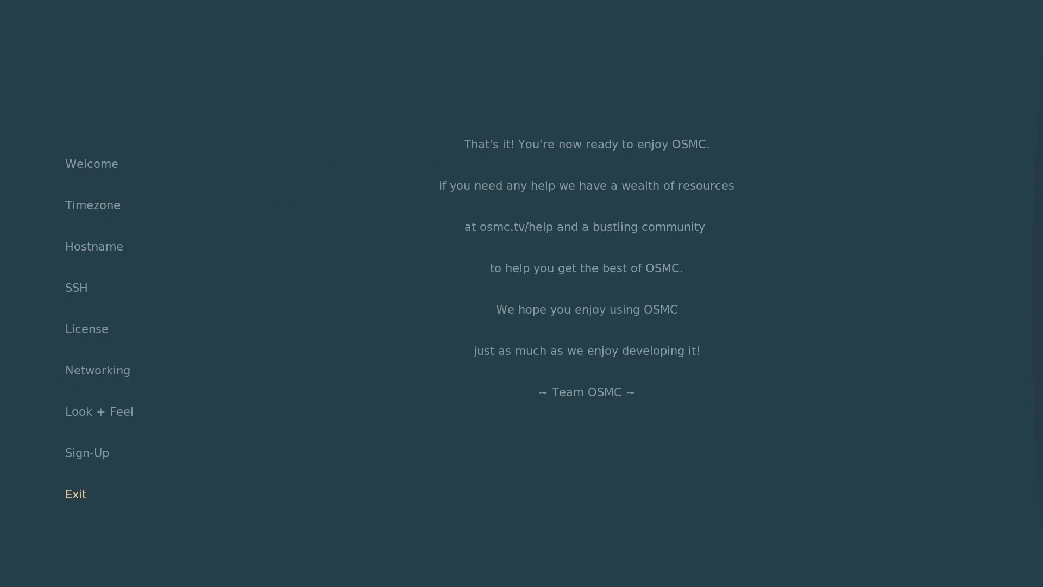
click(75, 493)
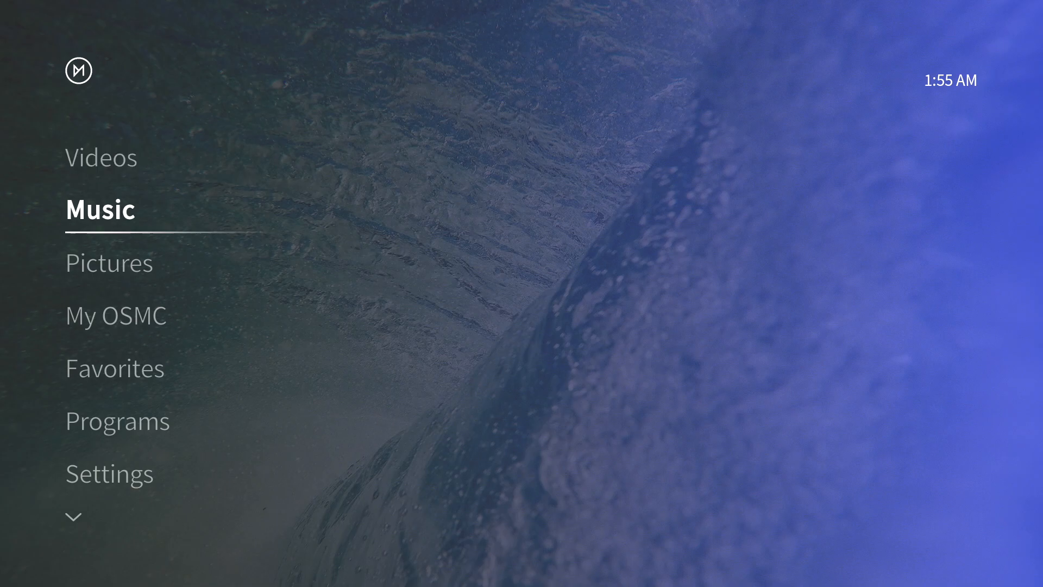
Reach the Kodi add-on repository categories via Settings and the Add-on browser.
scroll(down, 3)
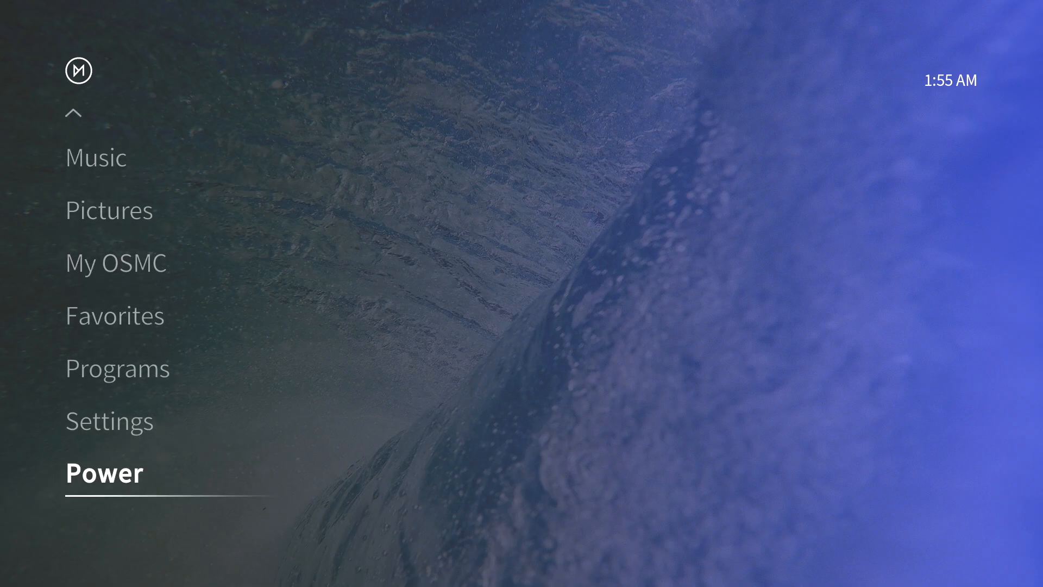
click(109, 420)
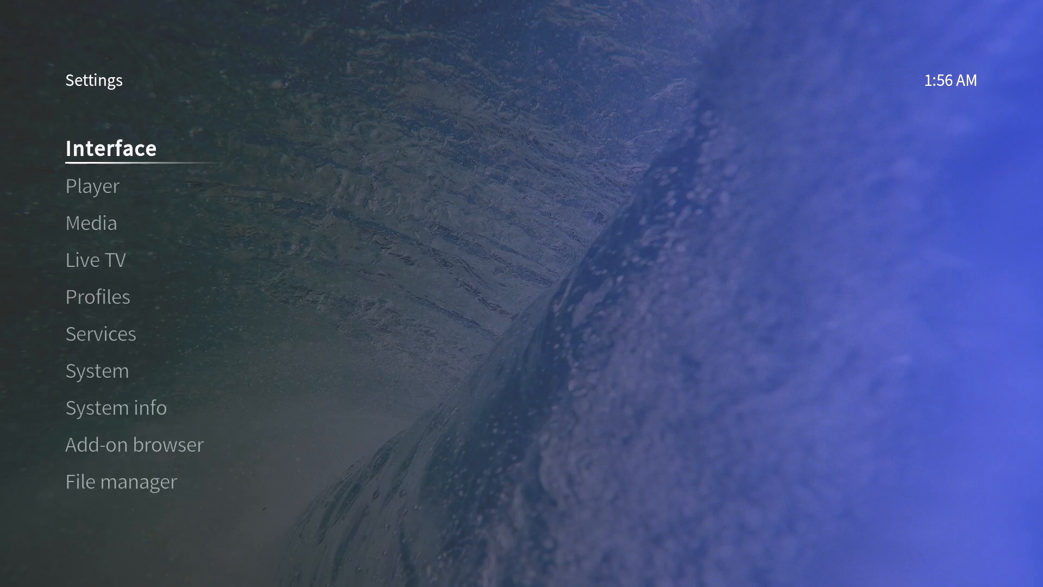
click(134, 444)
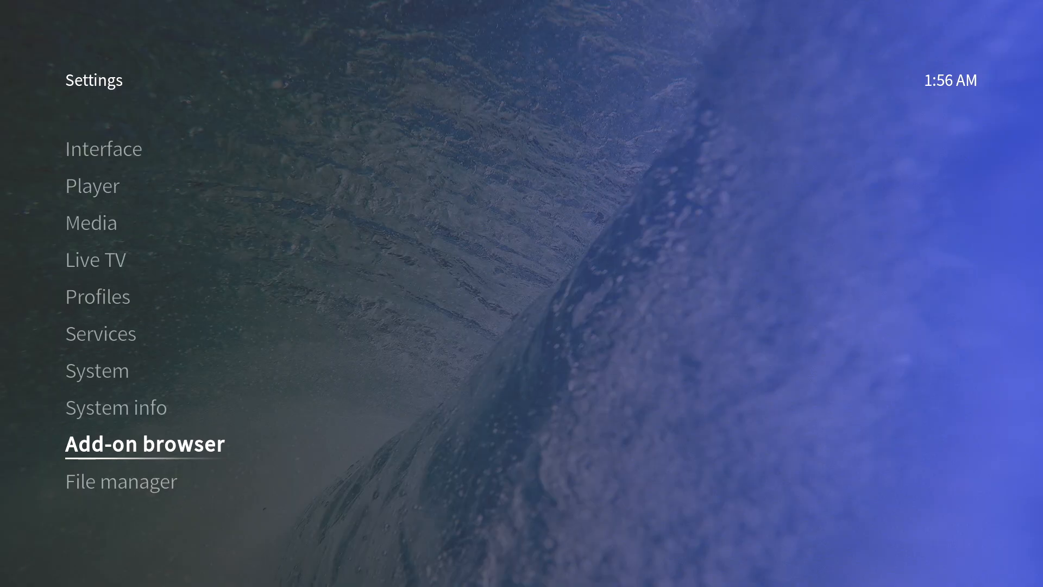
click(143, 443)
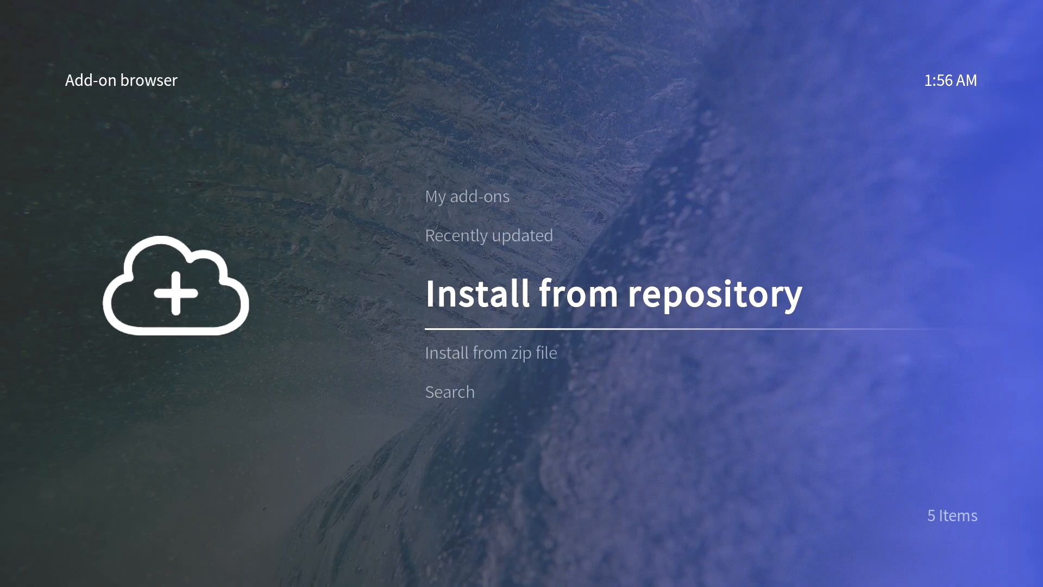
click(614, 292)
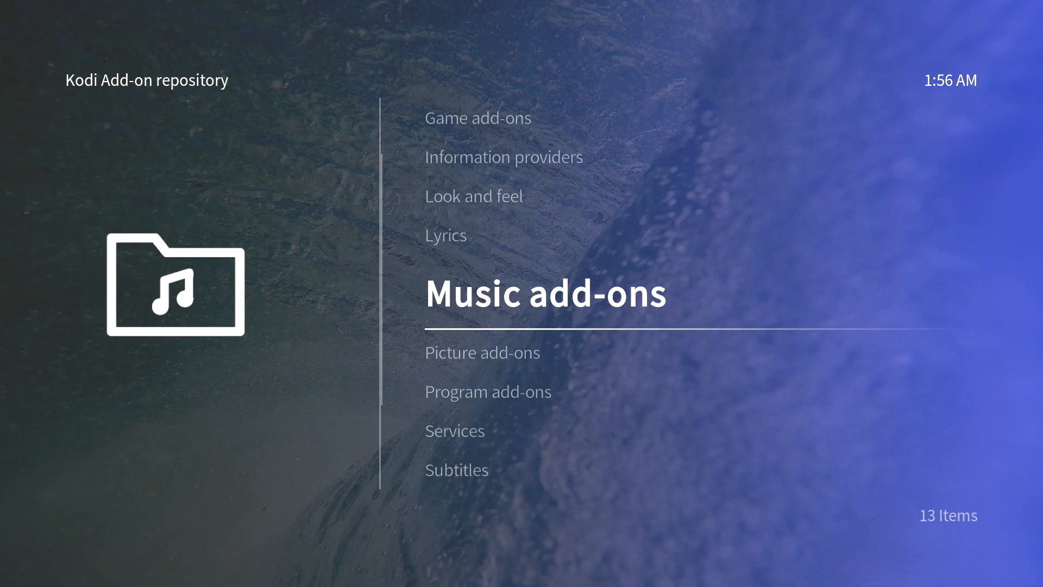
Install the 100FM Radius Digital add-on from the Music add-ons list.
click(545, 294)
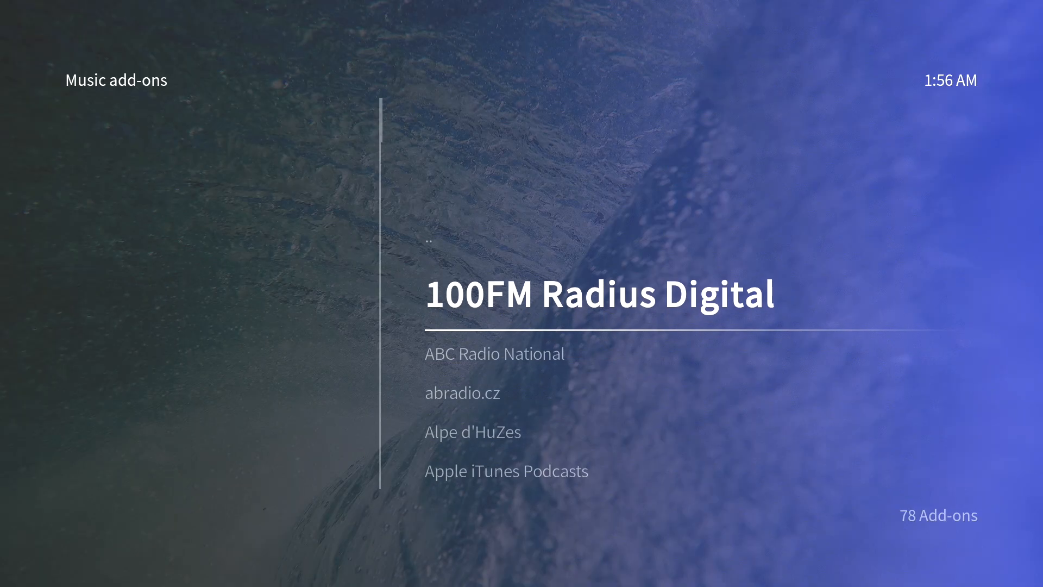
click(599, 294)
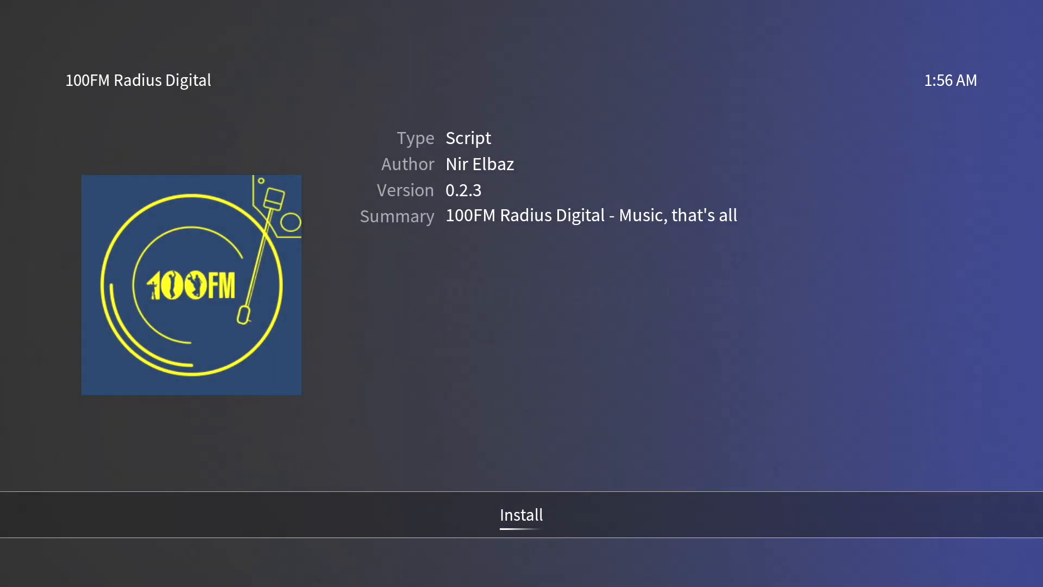
click(521, 514)
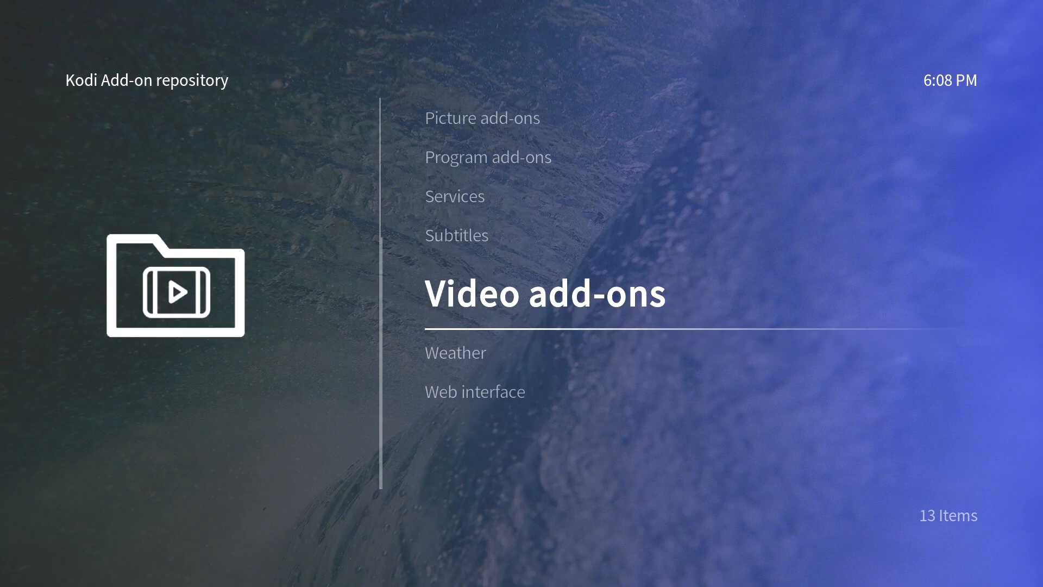
Install the ABC Family add-on from the Video add-ons list.
click(545, 294)
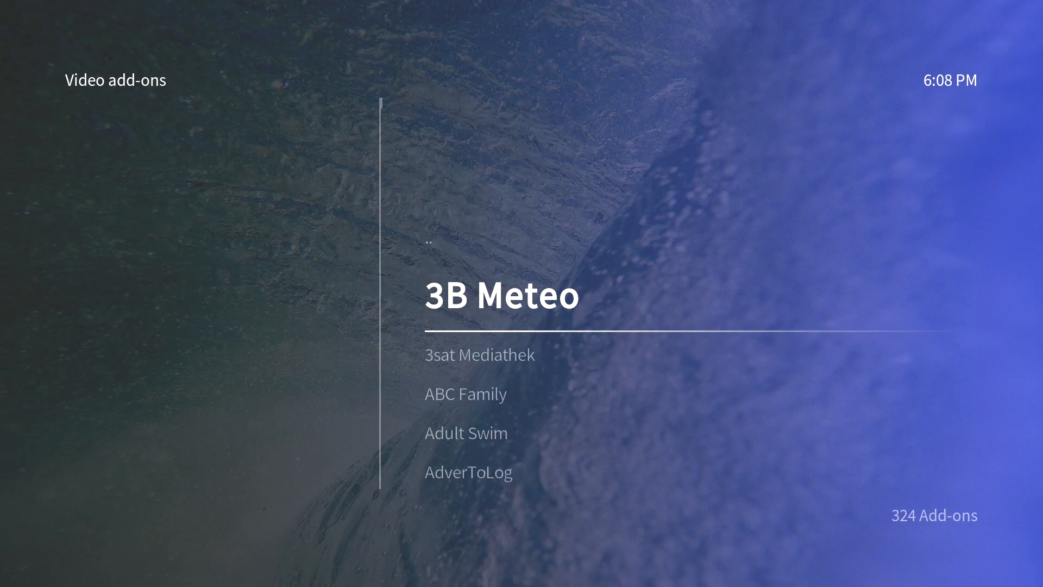
scroll(down, 3)
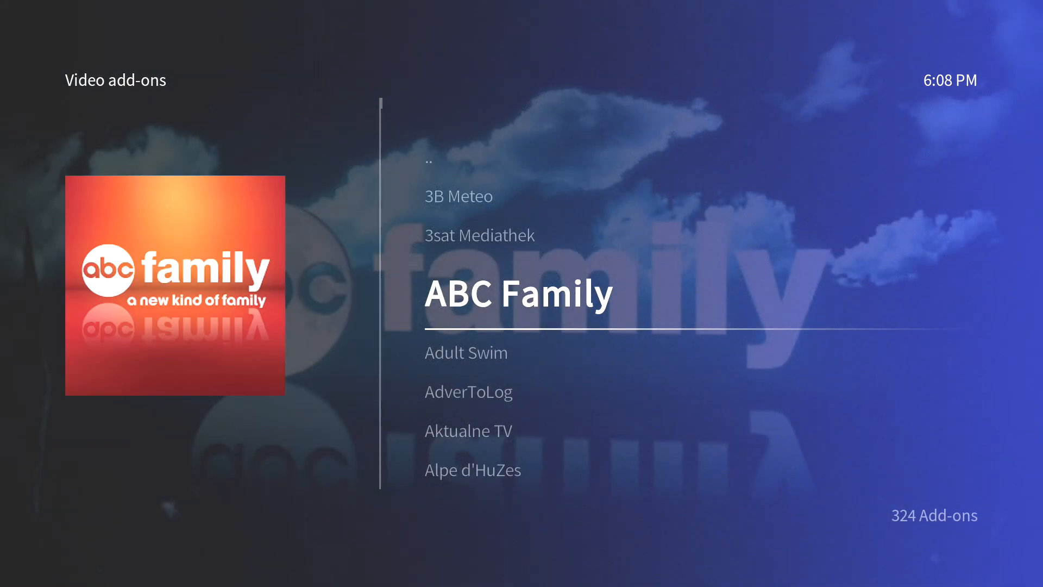
click(517, 293)
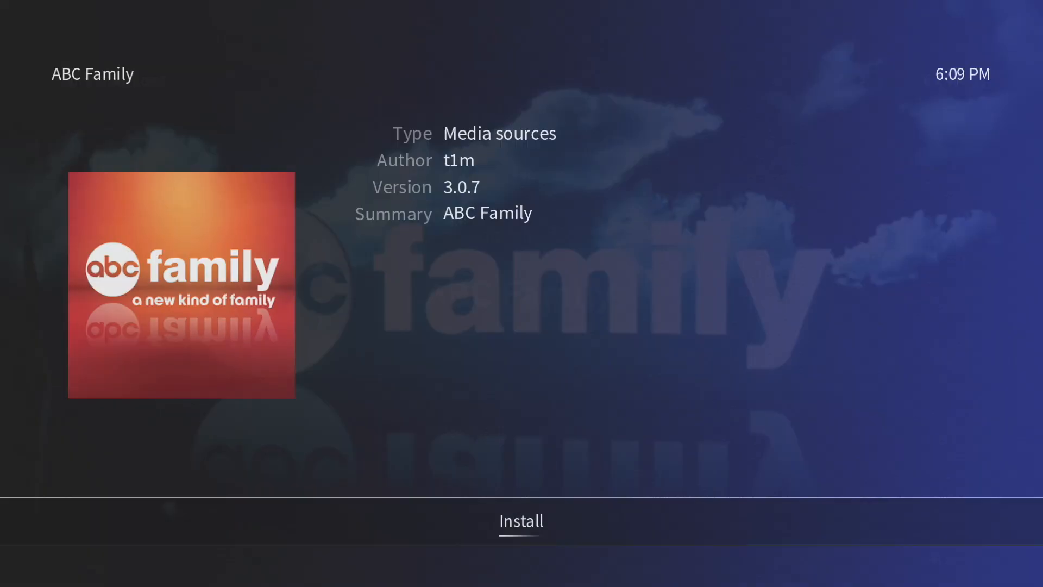
click(521, 520)
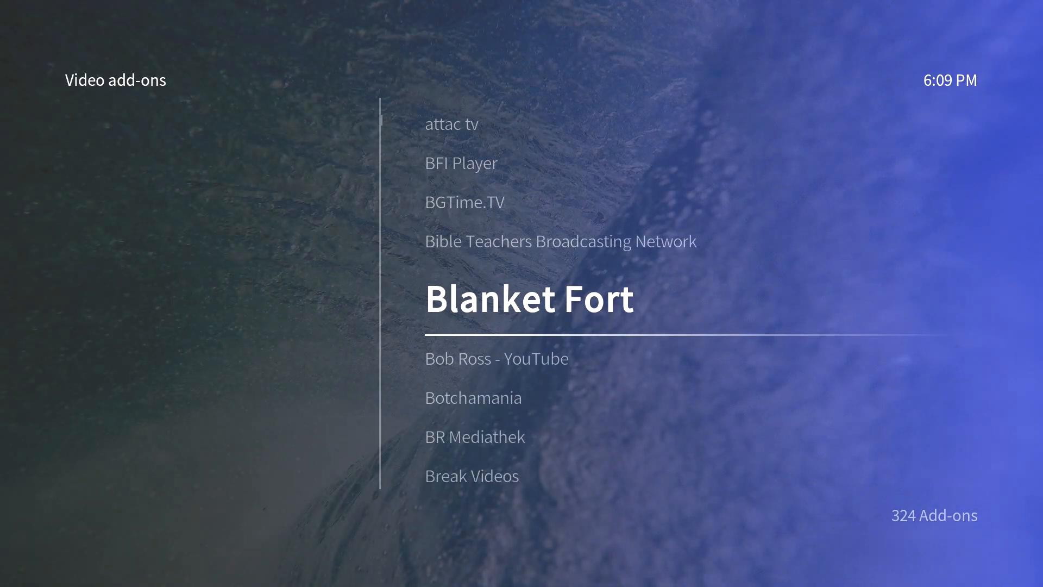
Install the YouTube add-on and answer No to its setup-wizard prompt.
scroll(down, 3)
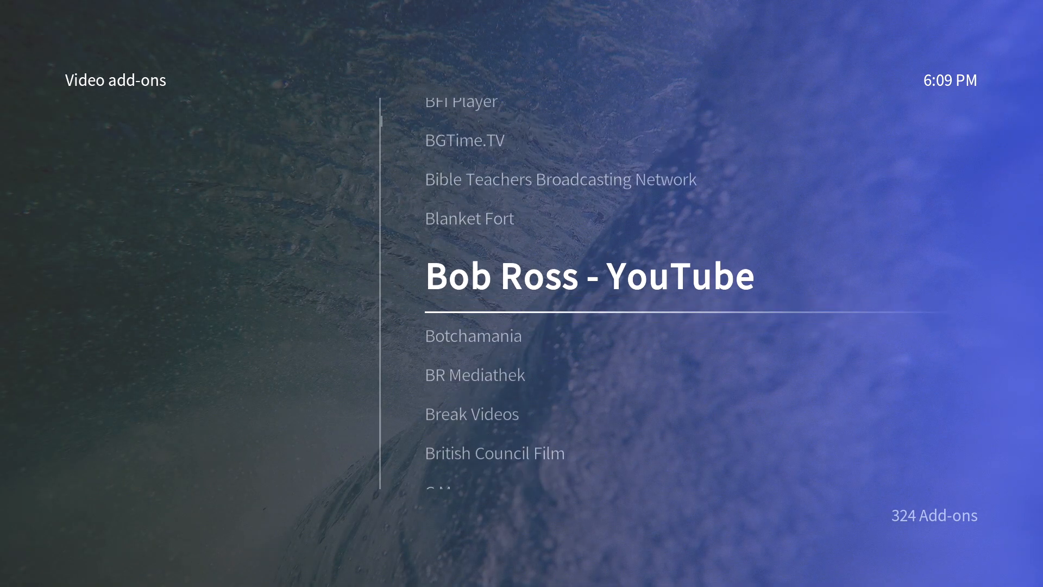
scroll(down, 3)
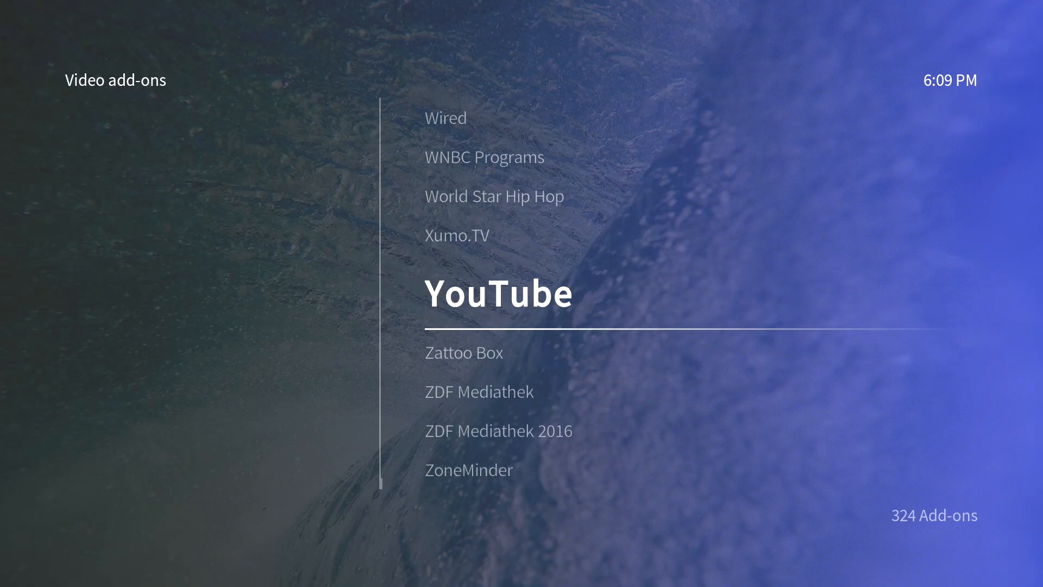
click(499, 293)
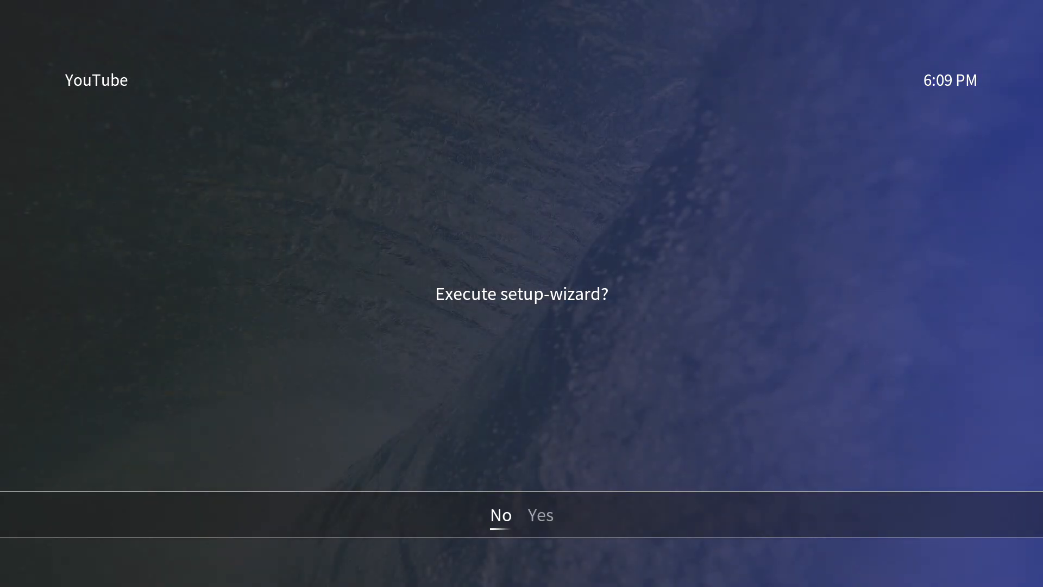
click(500, 515)
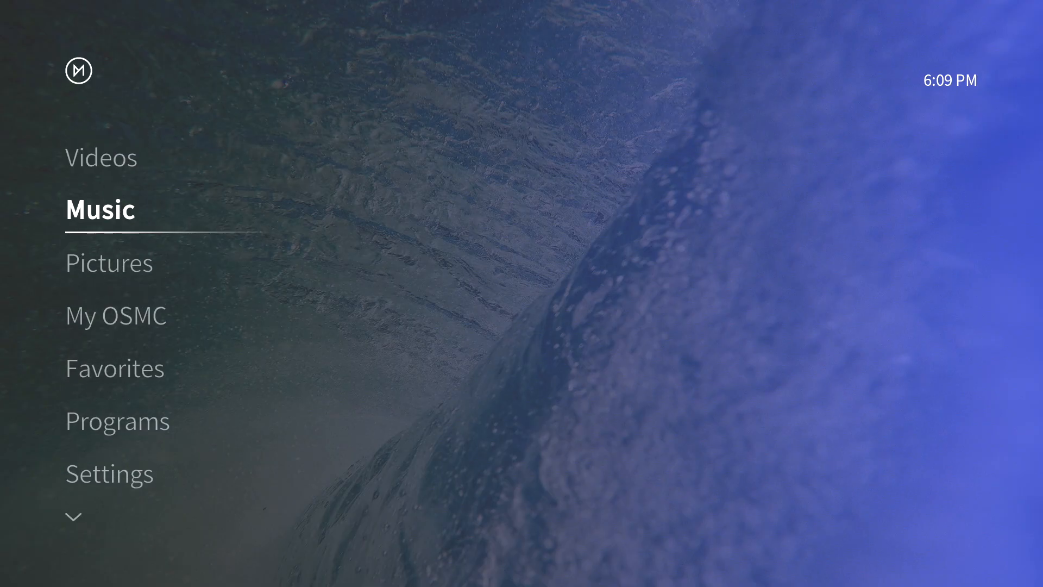
click(100, 210)
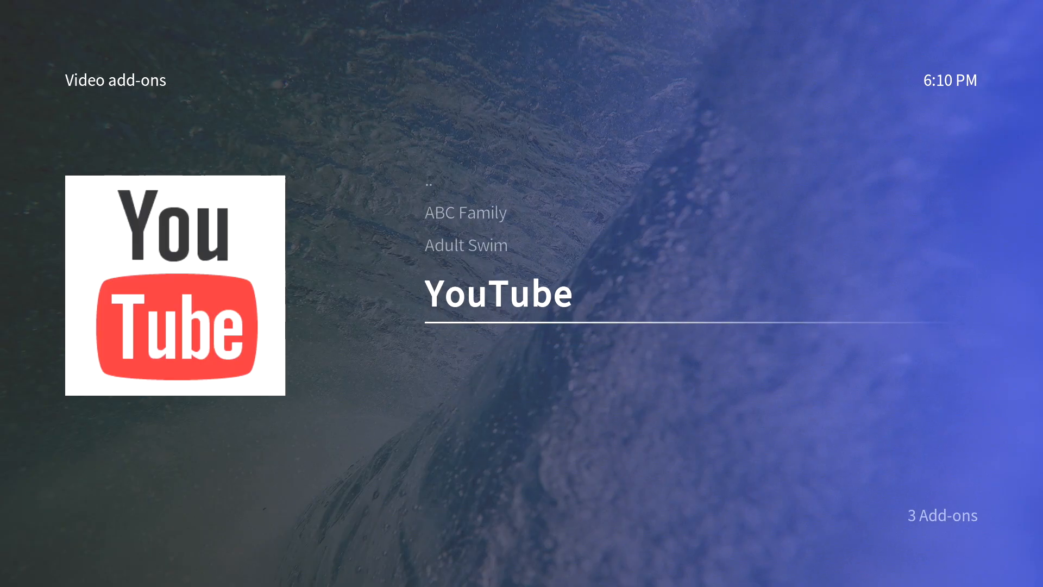
click(499, 294)
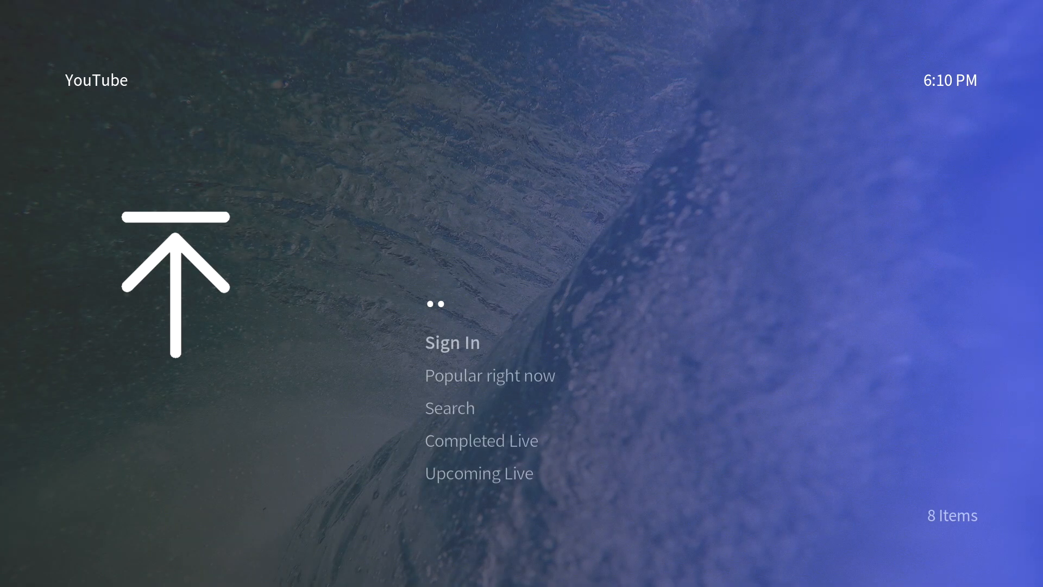
key(Down)
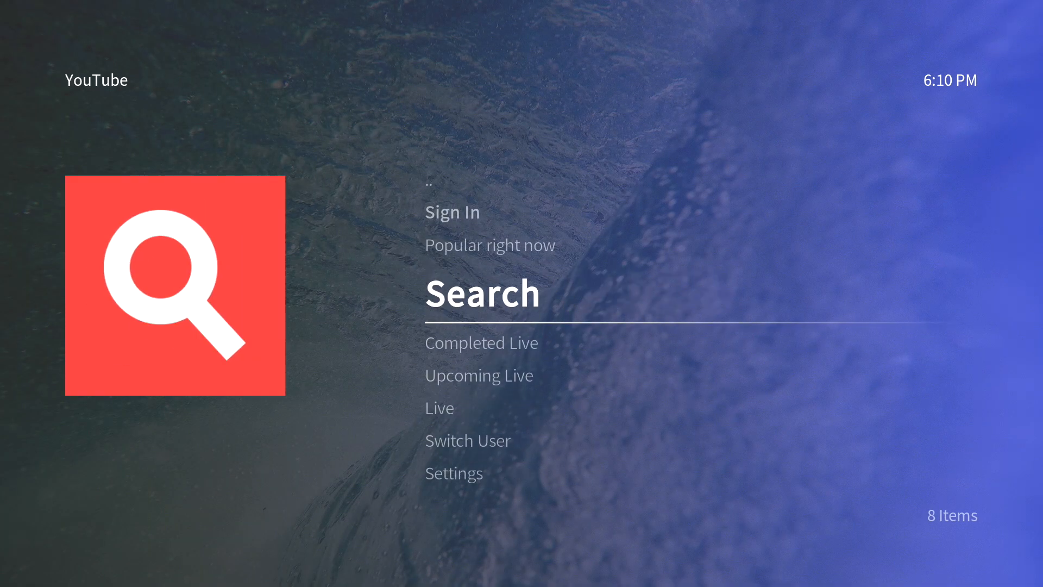
click(481, 294)
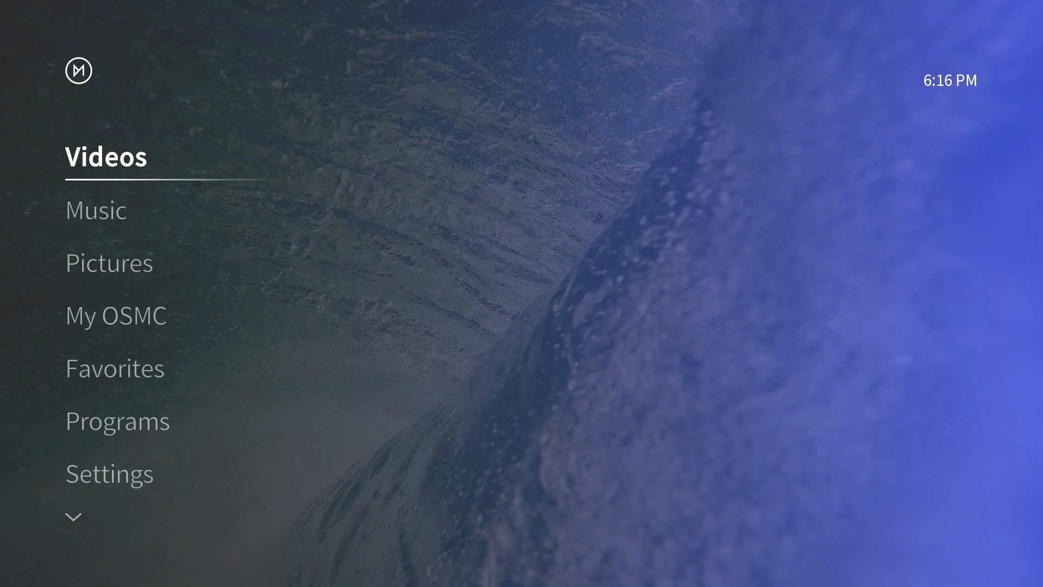
Browse the ETA 2TB drive's 48 folders (4k, Amiga, jetson) from the Videos section.
click(104, 156)
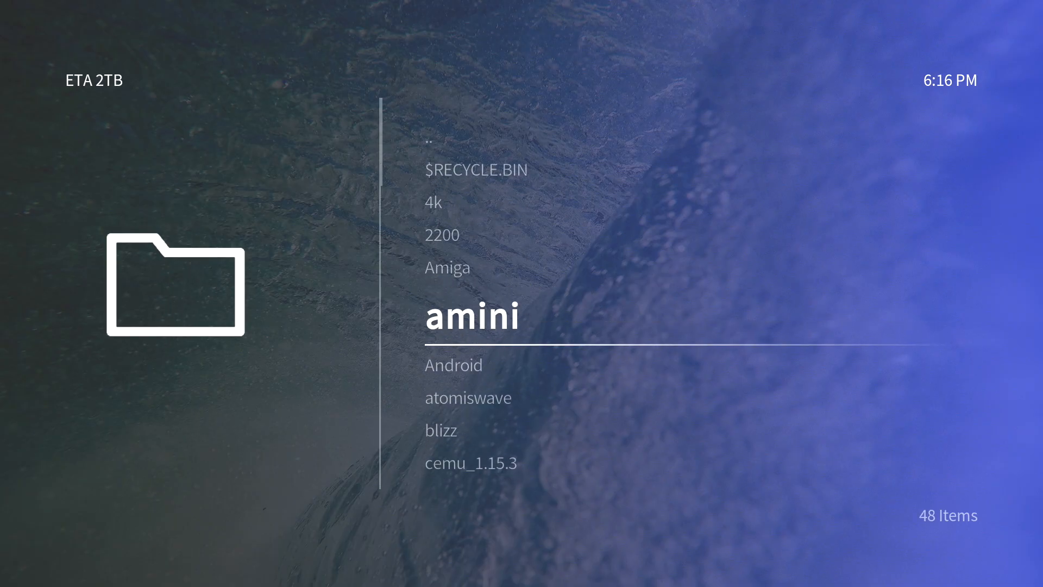
scroll(down, 3)
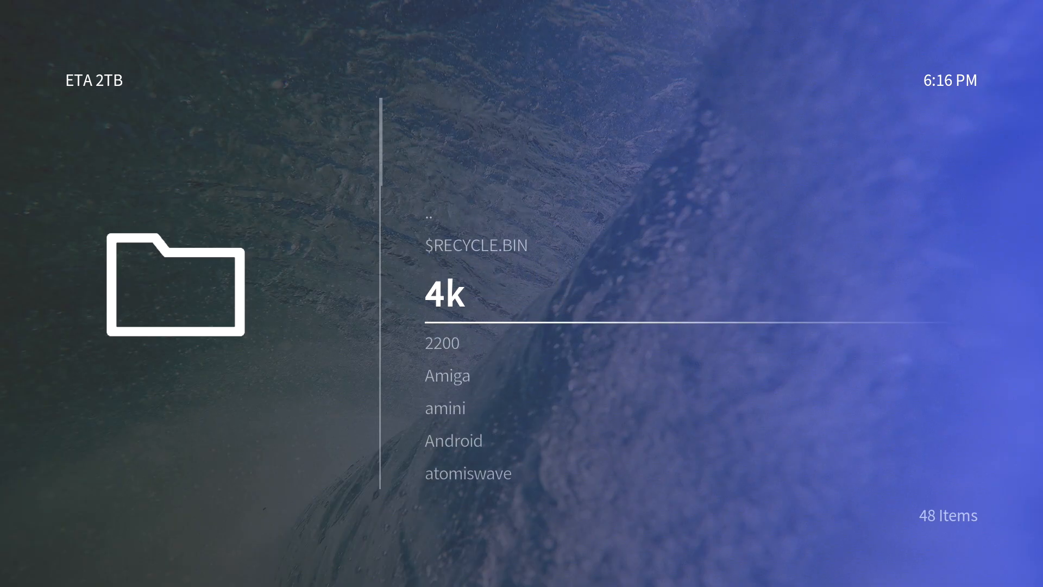
scroll(down, 3)
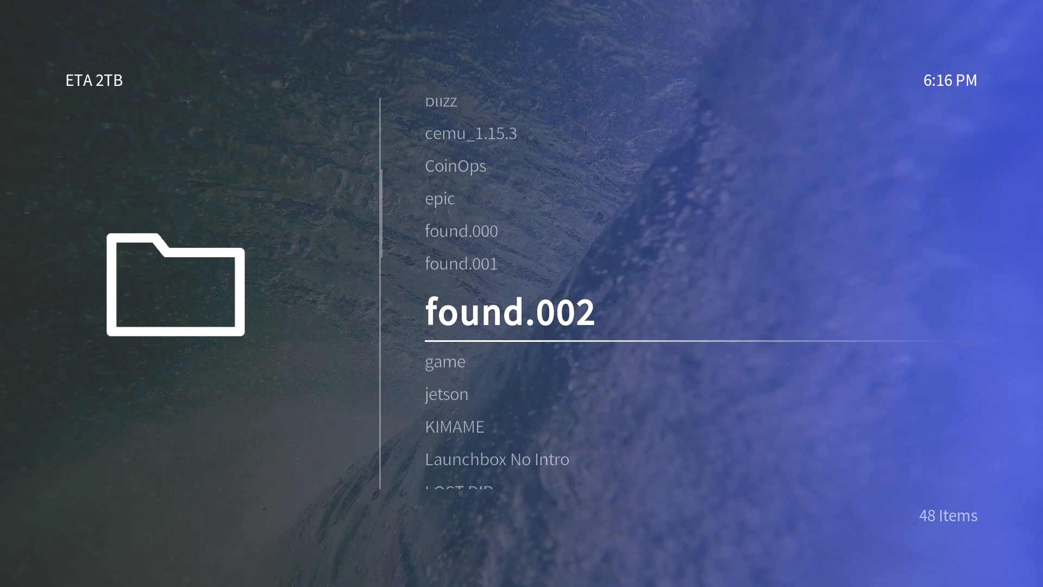
scroll(down, 3)
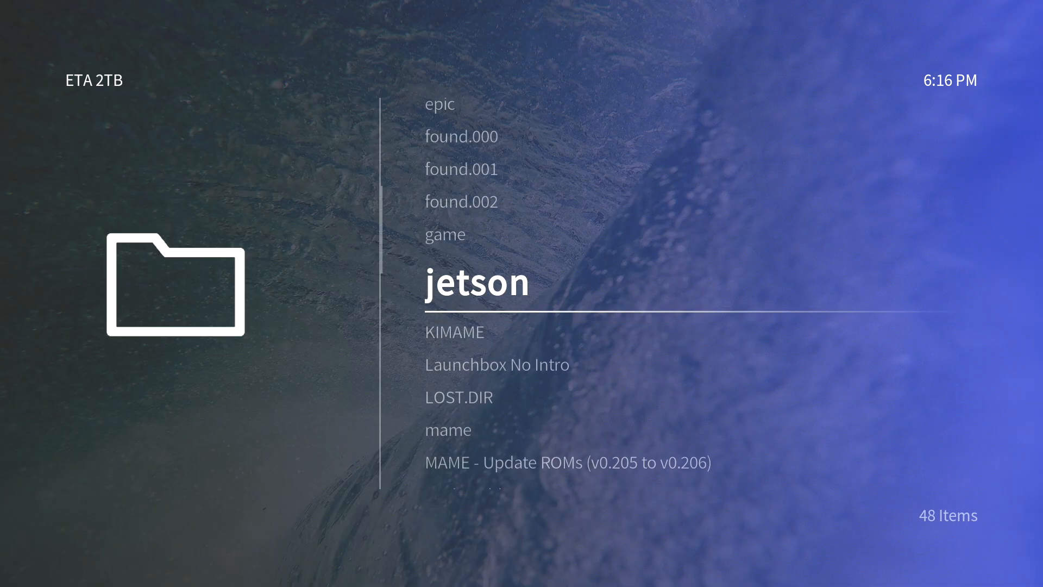